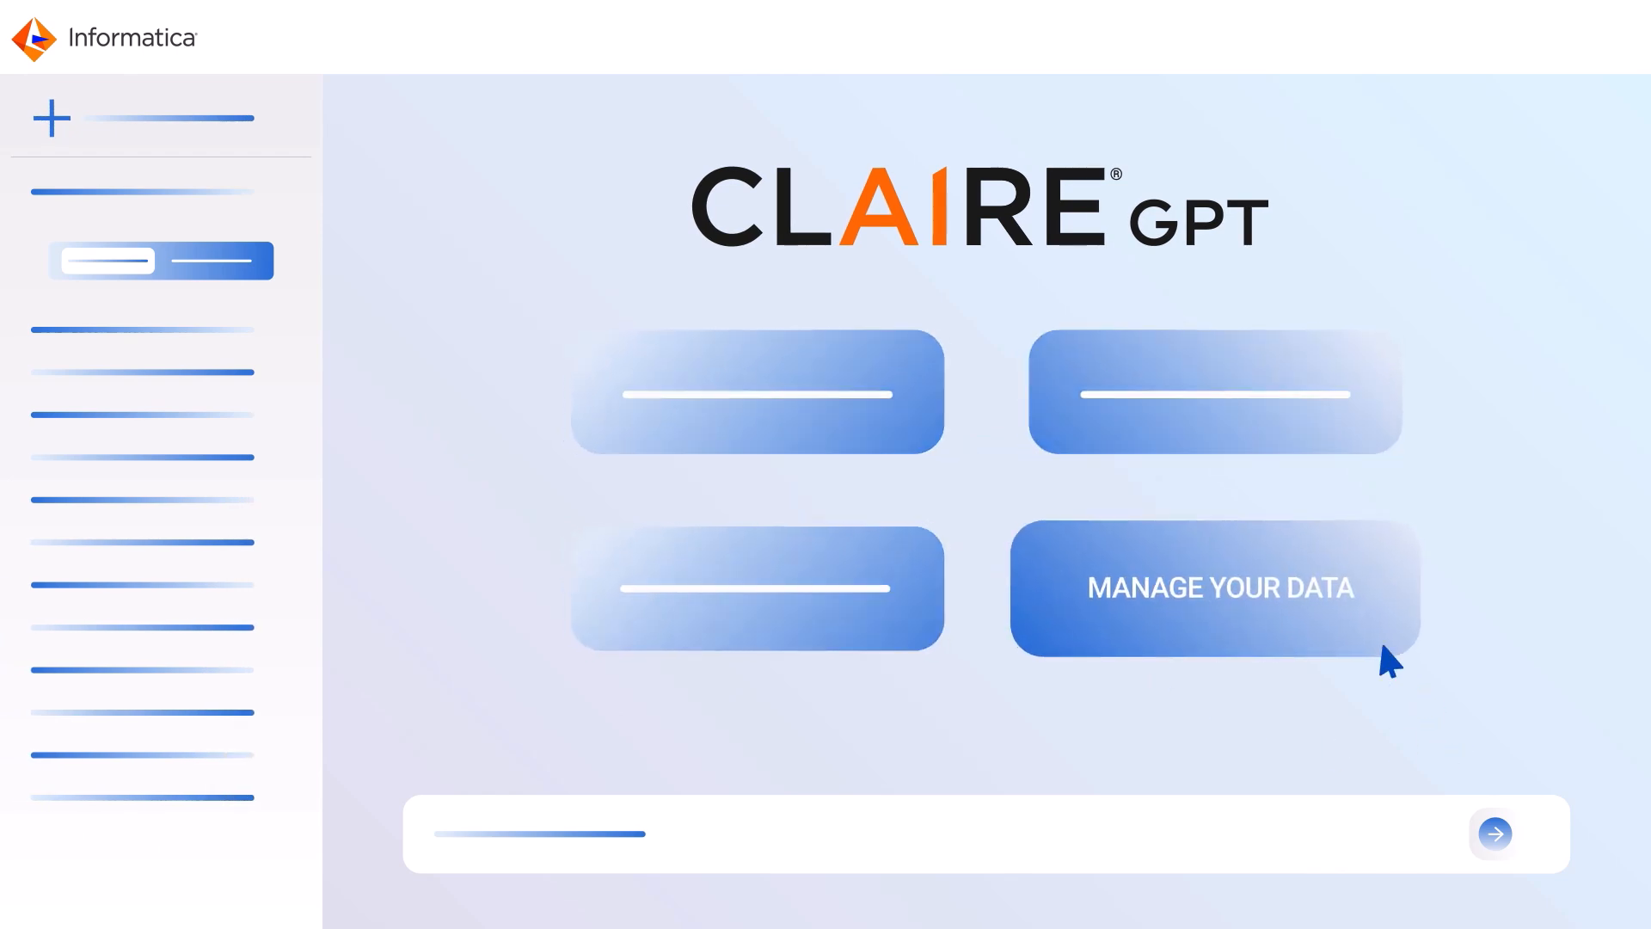
View the My Services page with CLAIRE GPT listed among the services.
{"action": "left_click", "coordinate": [1221, 588]}
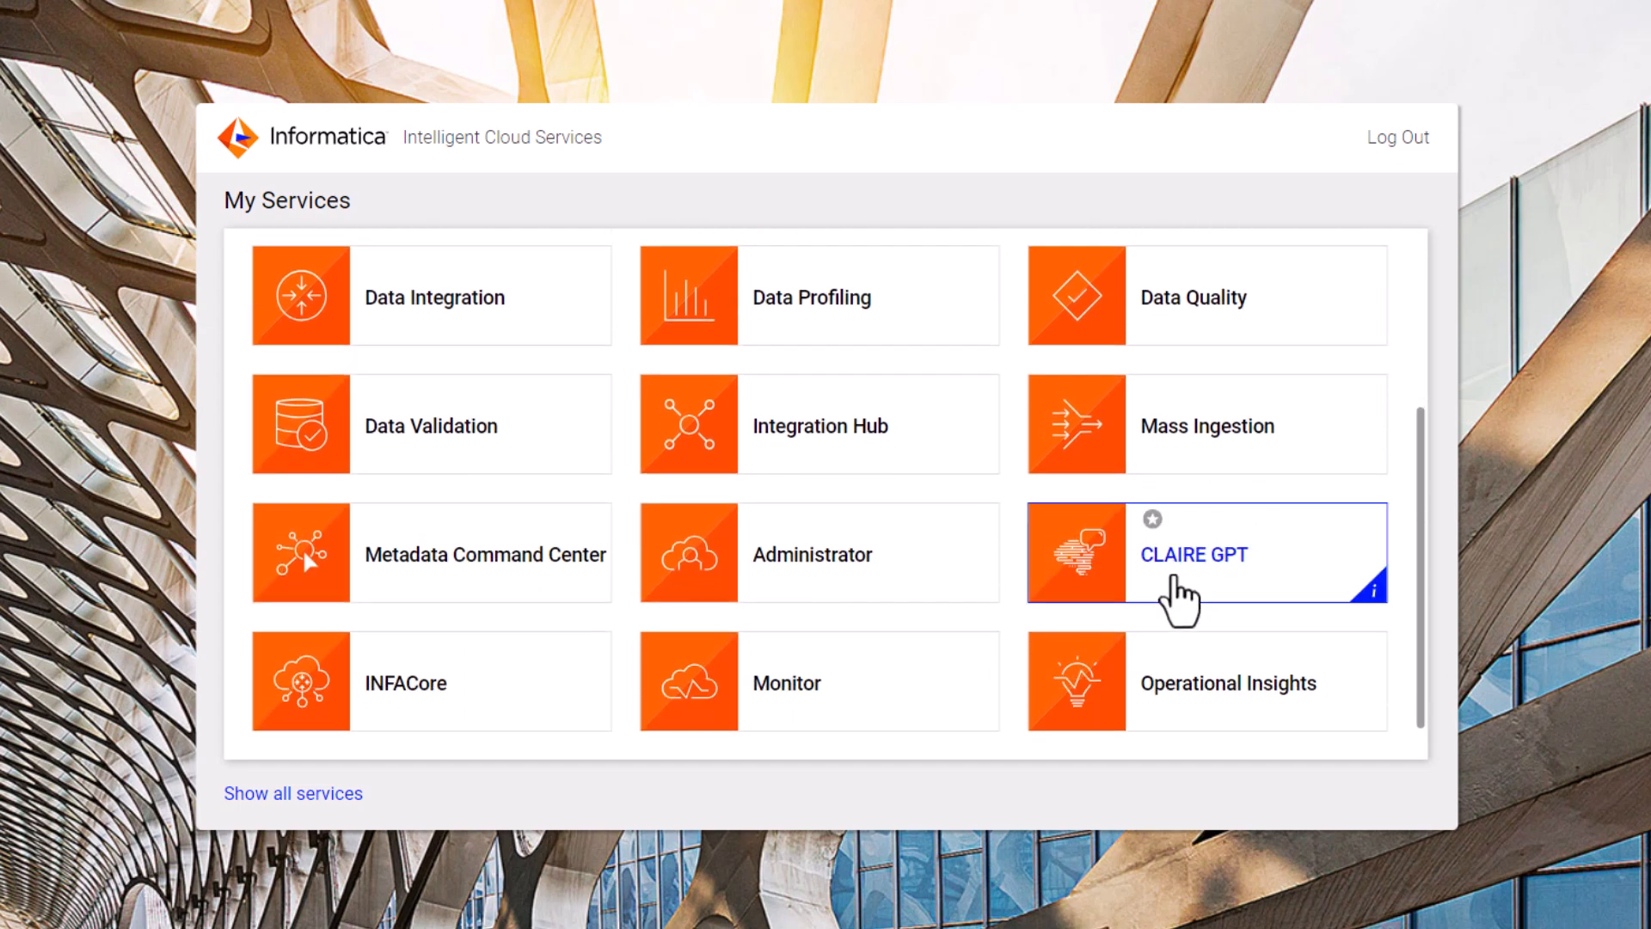
Launch CLAIRE GPT and ask 'what is CLAIRE GPT' and 'What tasks can I perform'.
{"action": "left_click", "coordinate": [1193, 554]}
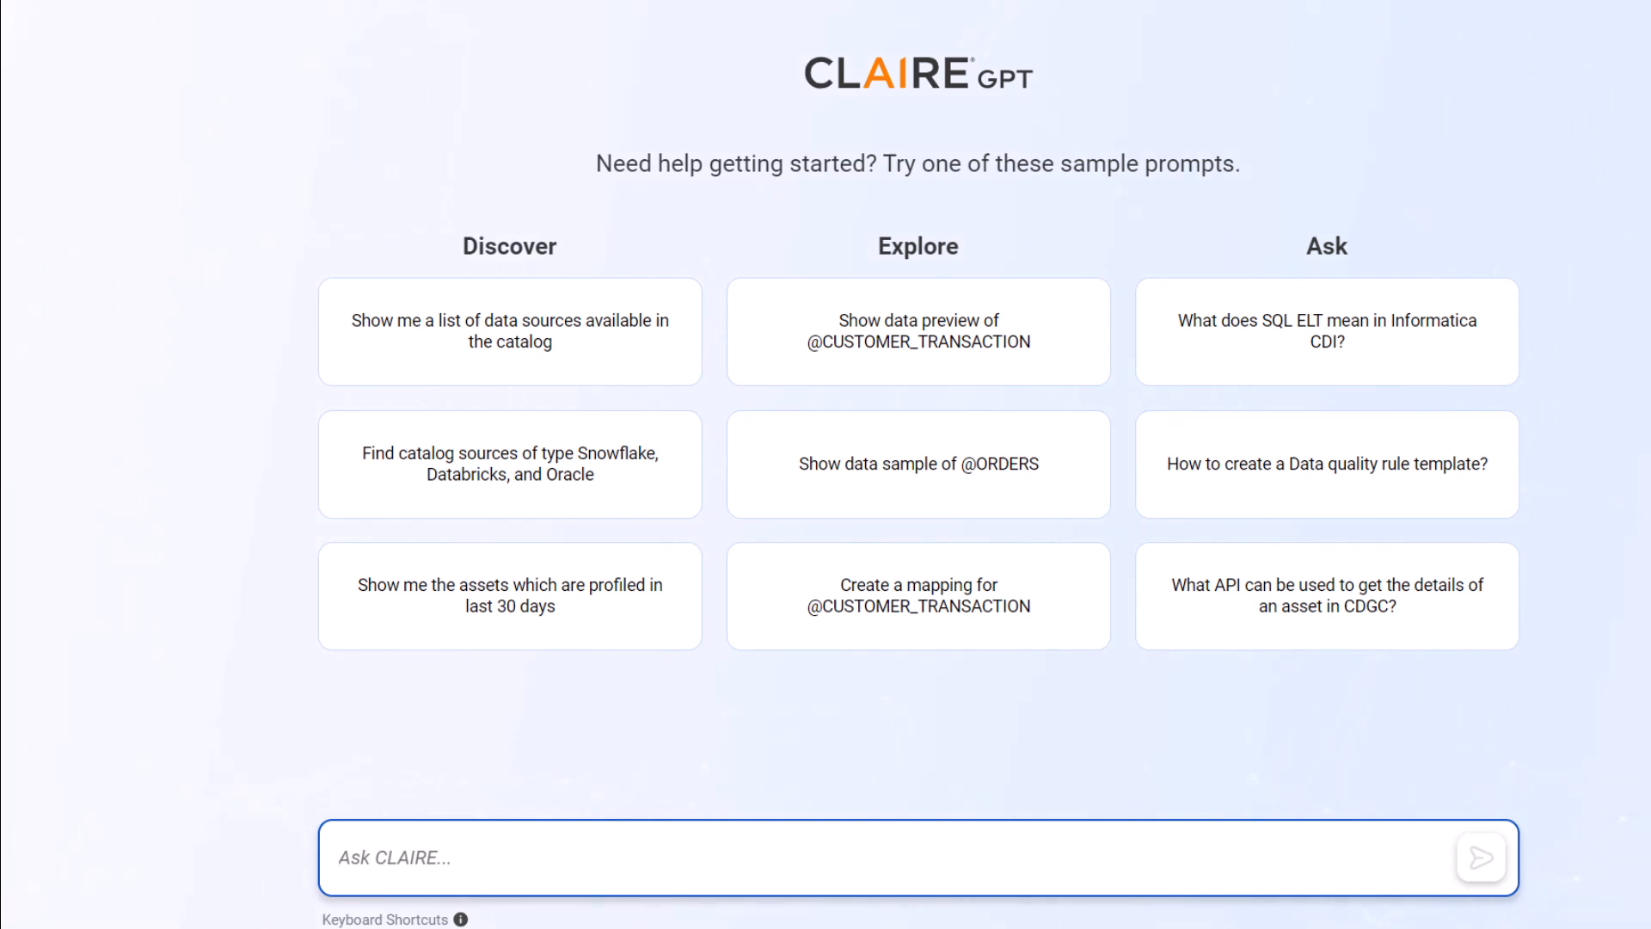
{"action": "type", "text": "what is CLAIRE"}
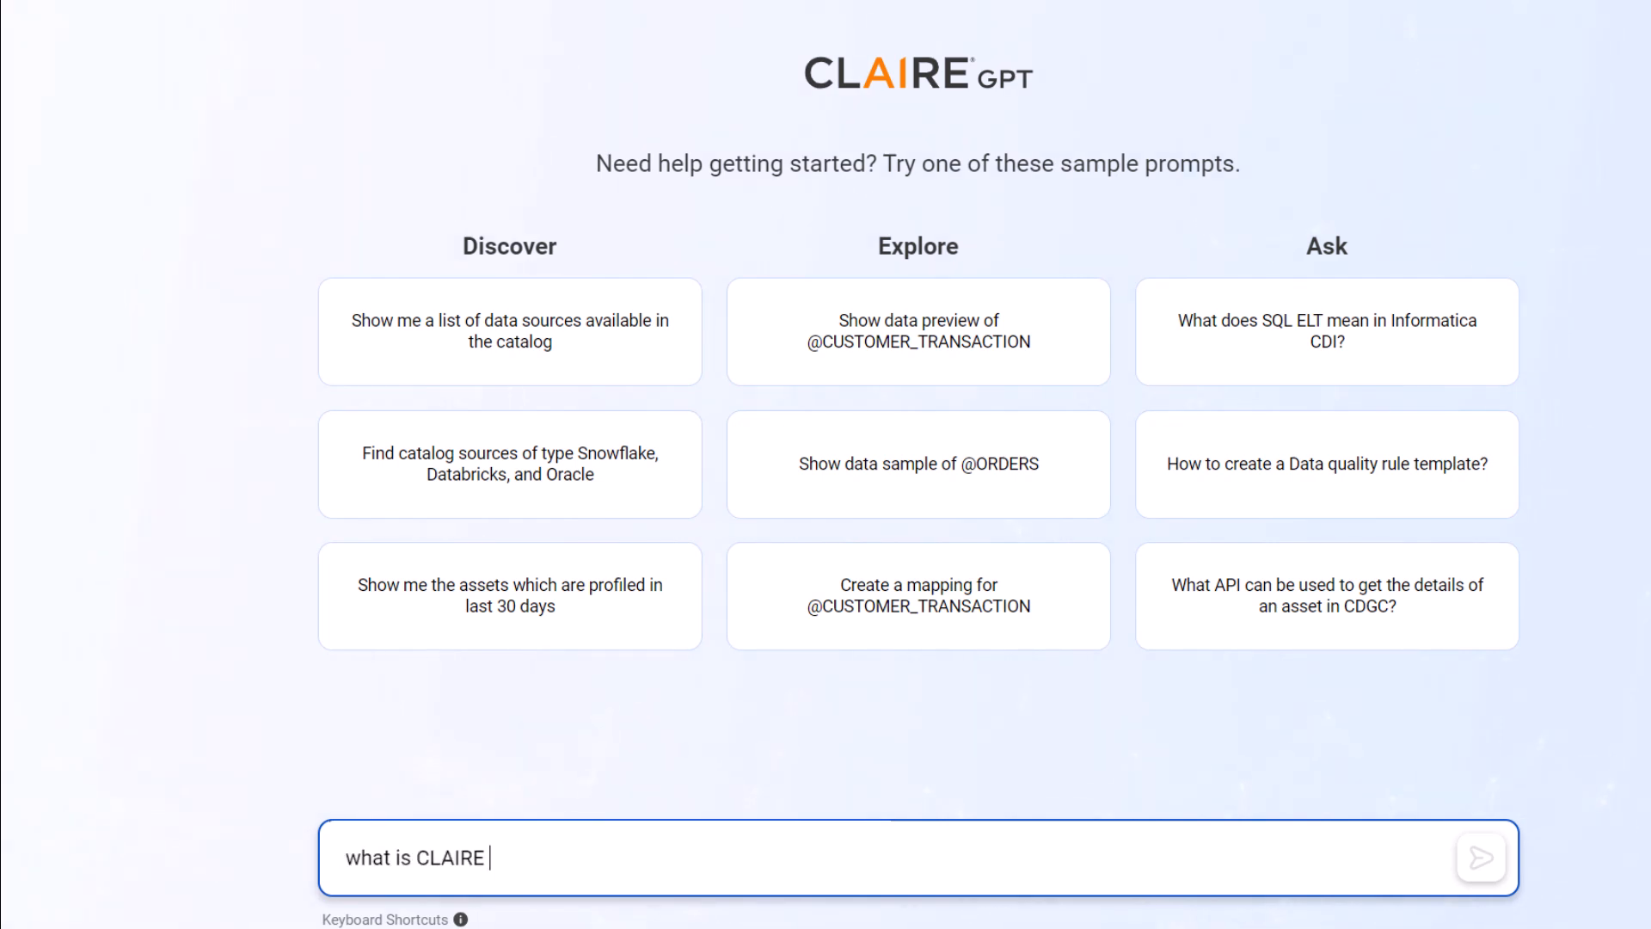
{"action": "left_click", "coordinate": [1481, 857]}
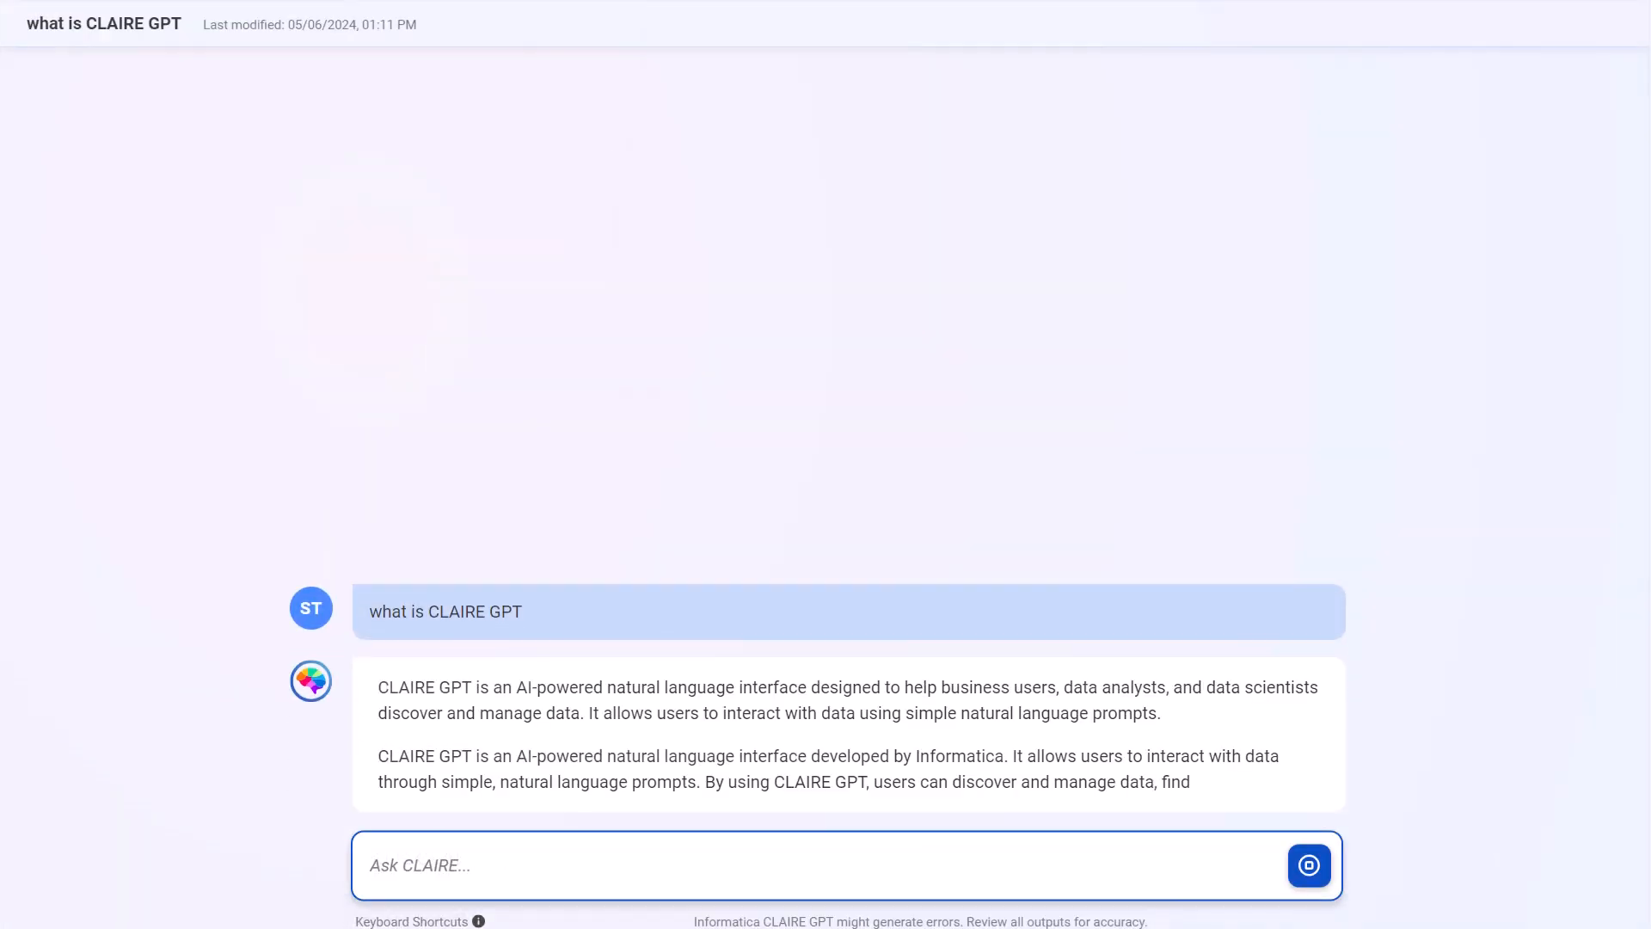
{"action": "type", "text": "What tasks can I perform in CLAIRE GPT"}
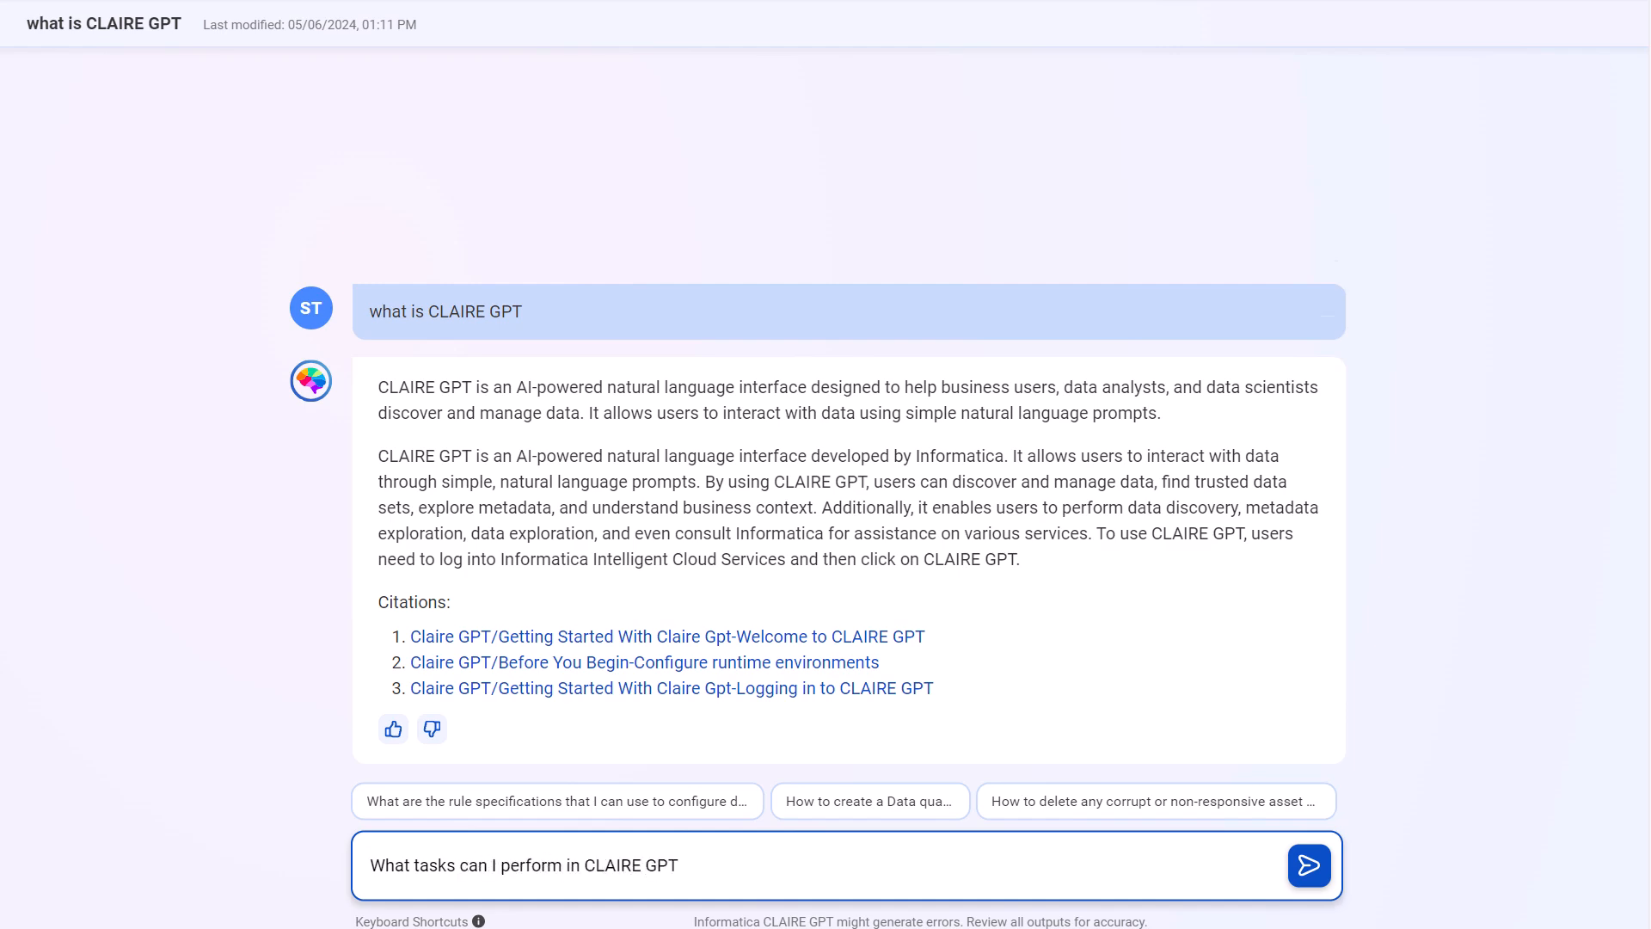
{"action": "left_click", "coordinate": [1308, 865]}
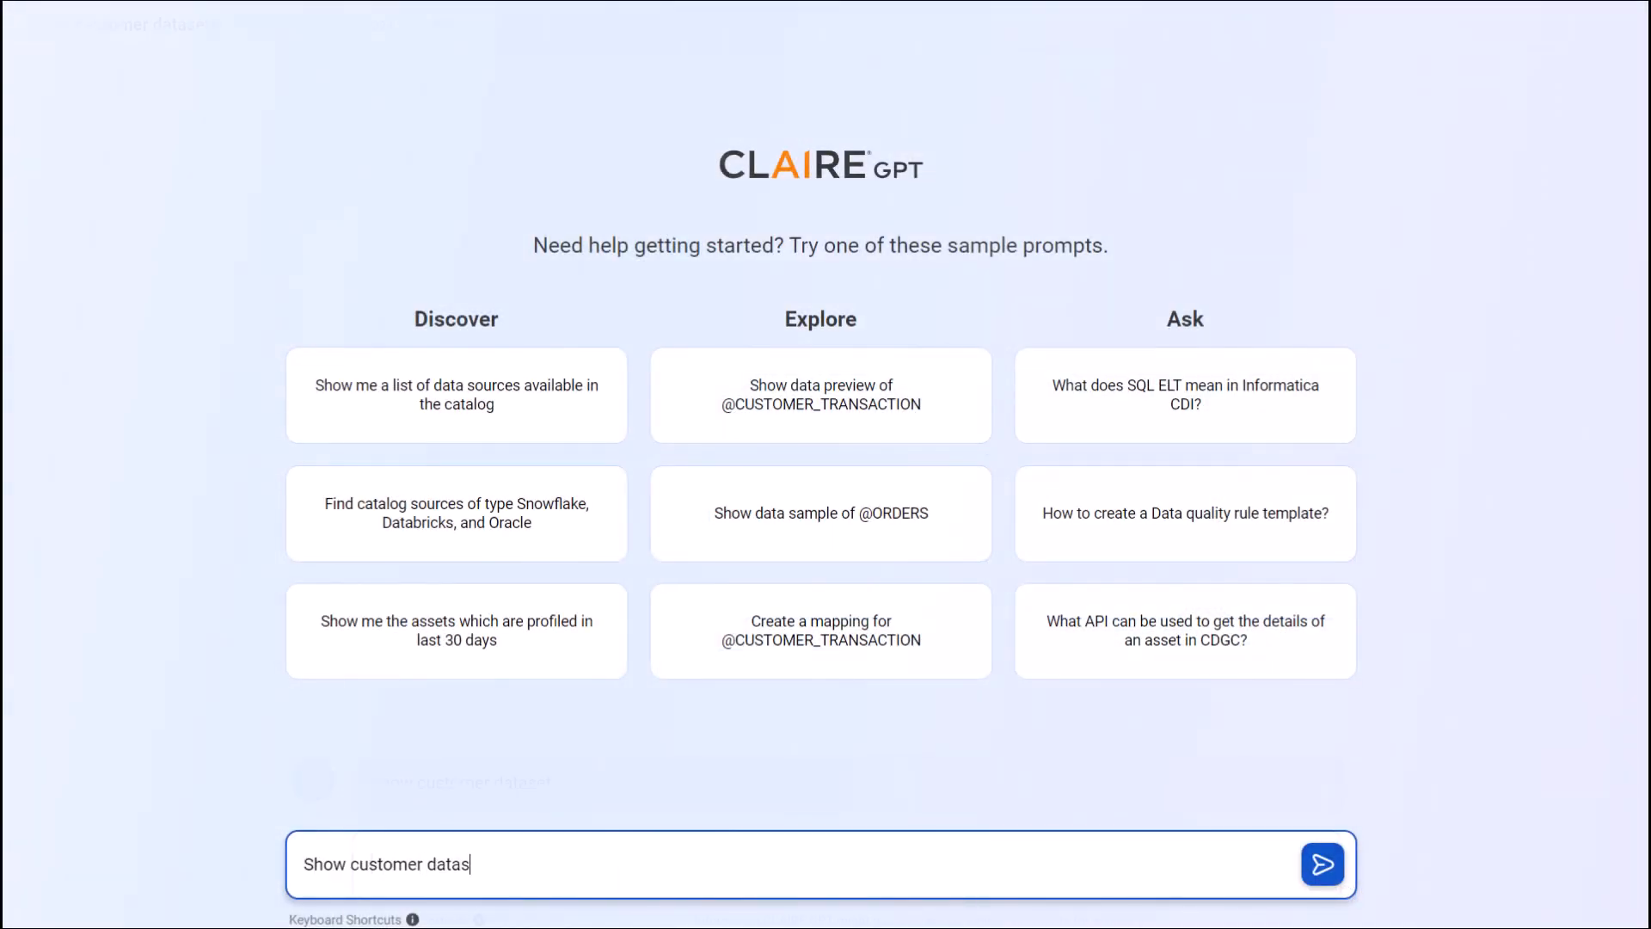
{"action": "left_click", "coordinate": [1323, 863]}
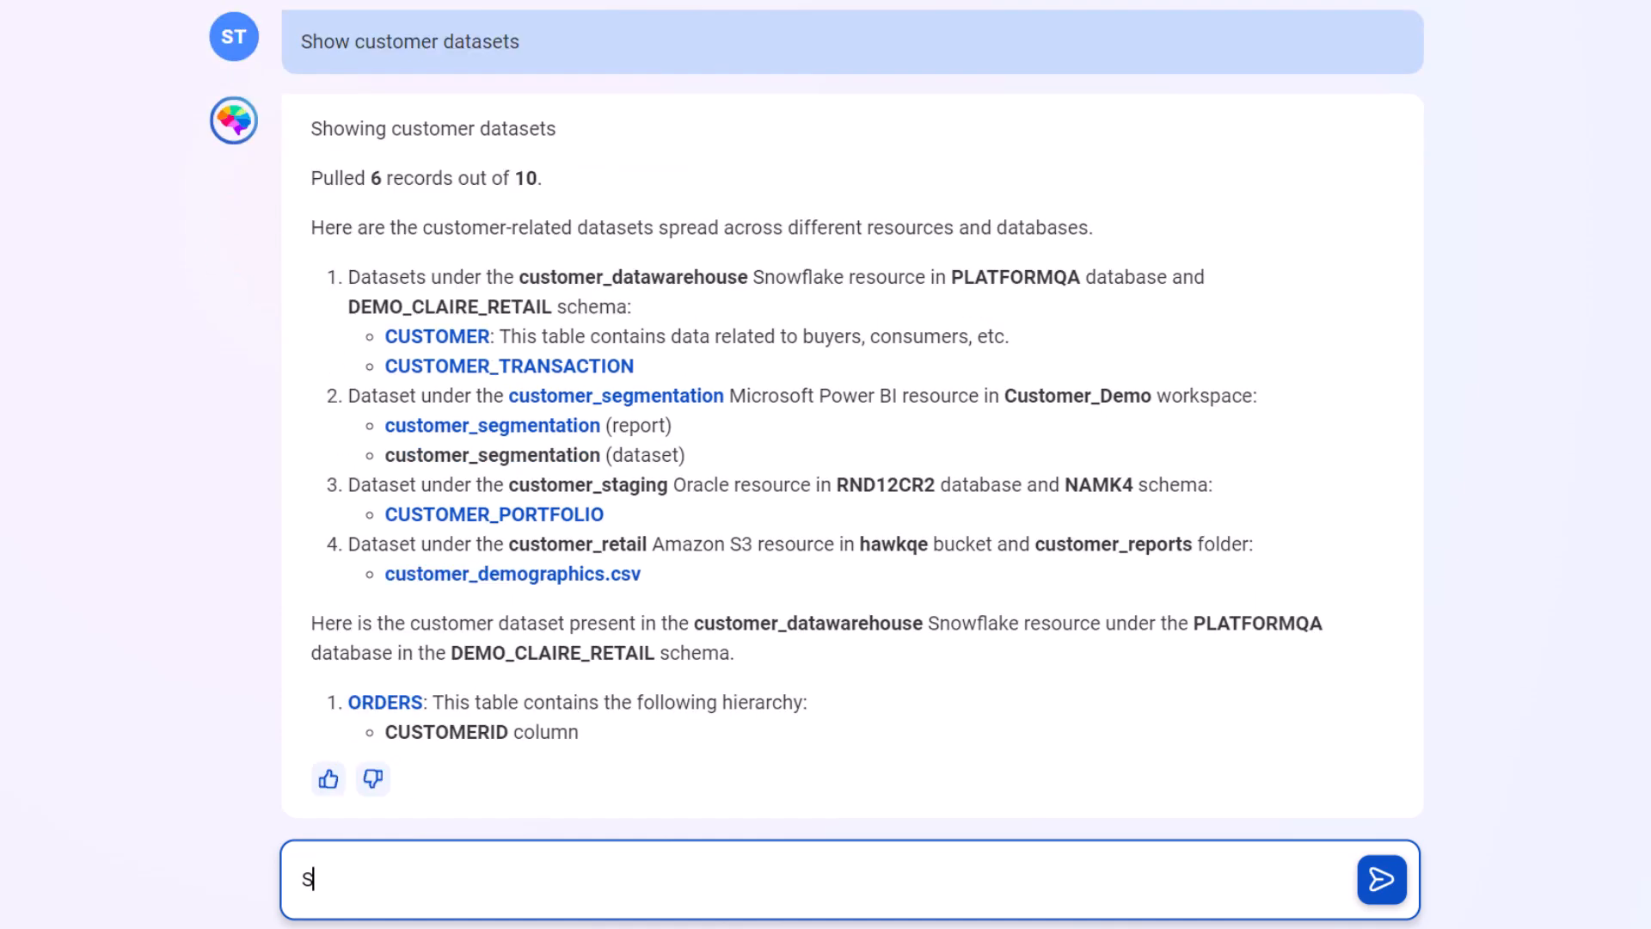
{"action": "type", "text": "Show an overview of the"}
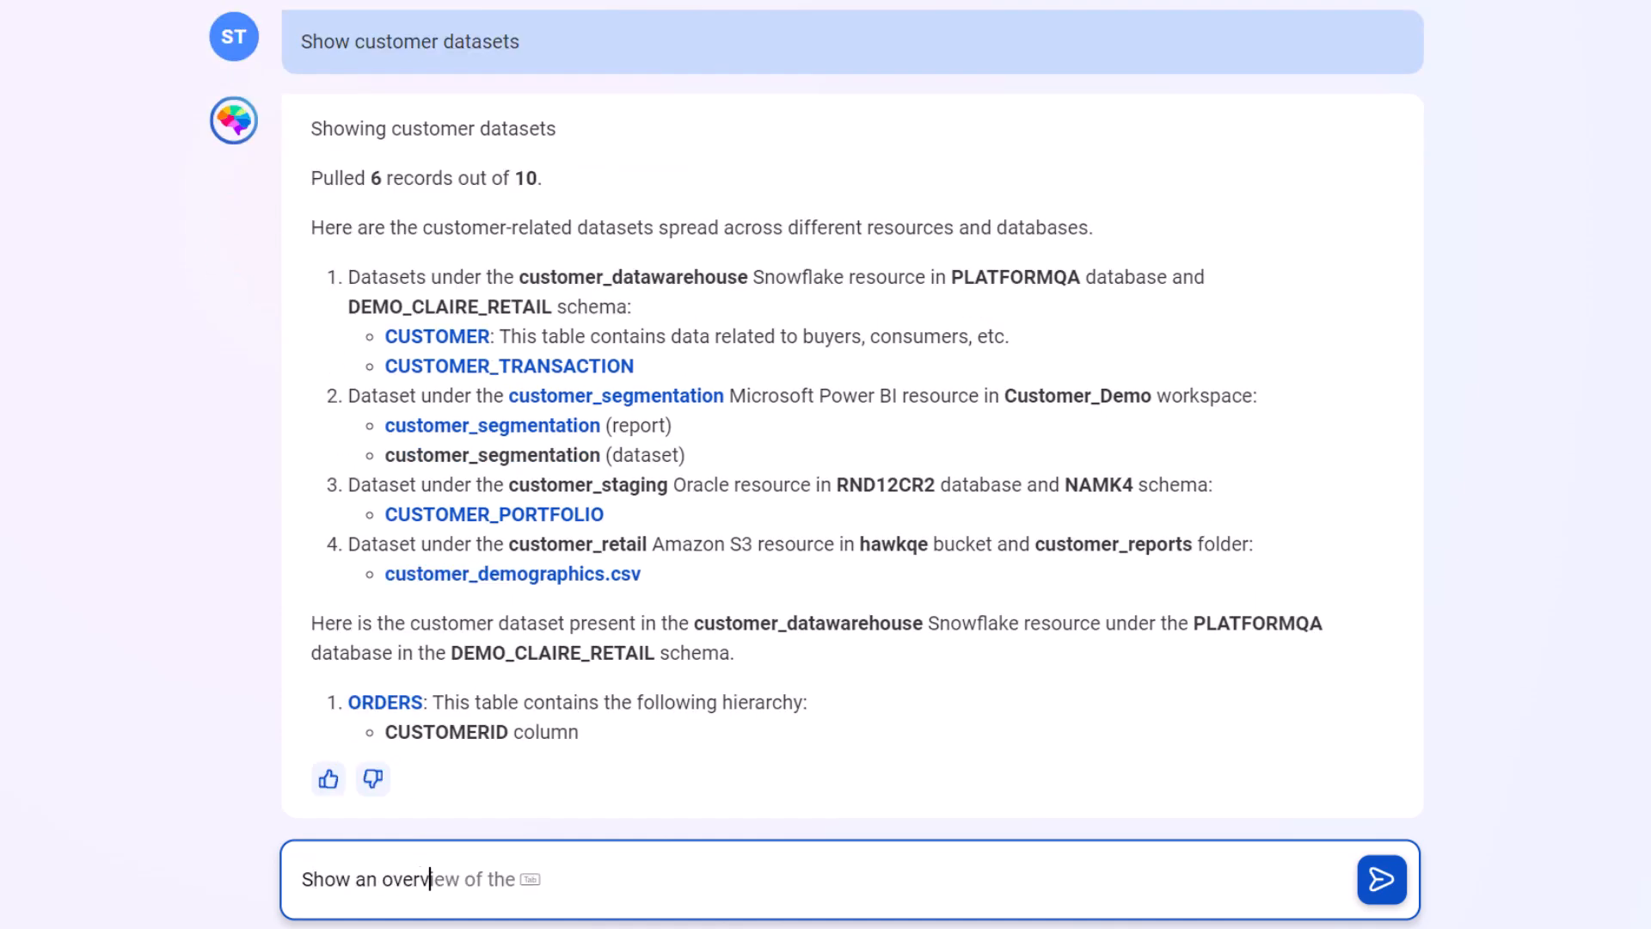
{"action": "type", "text": "@"}
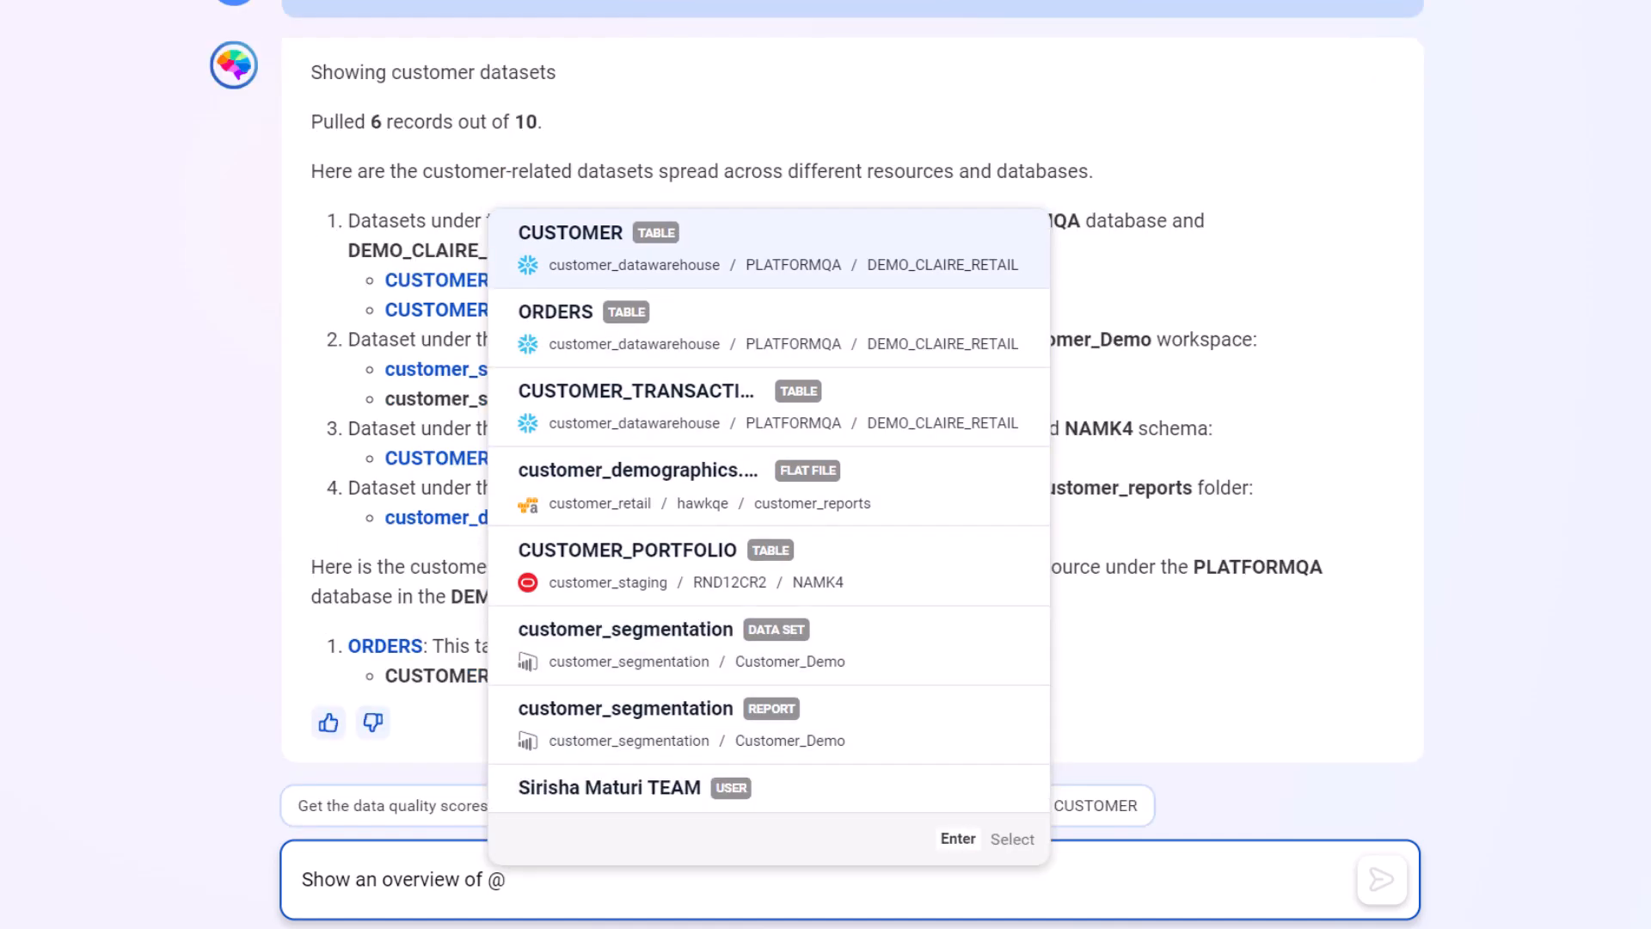
{"action": "left_click", "coordinate": [570, 232]}
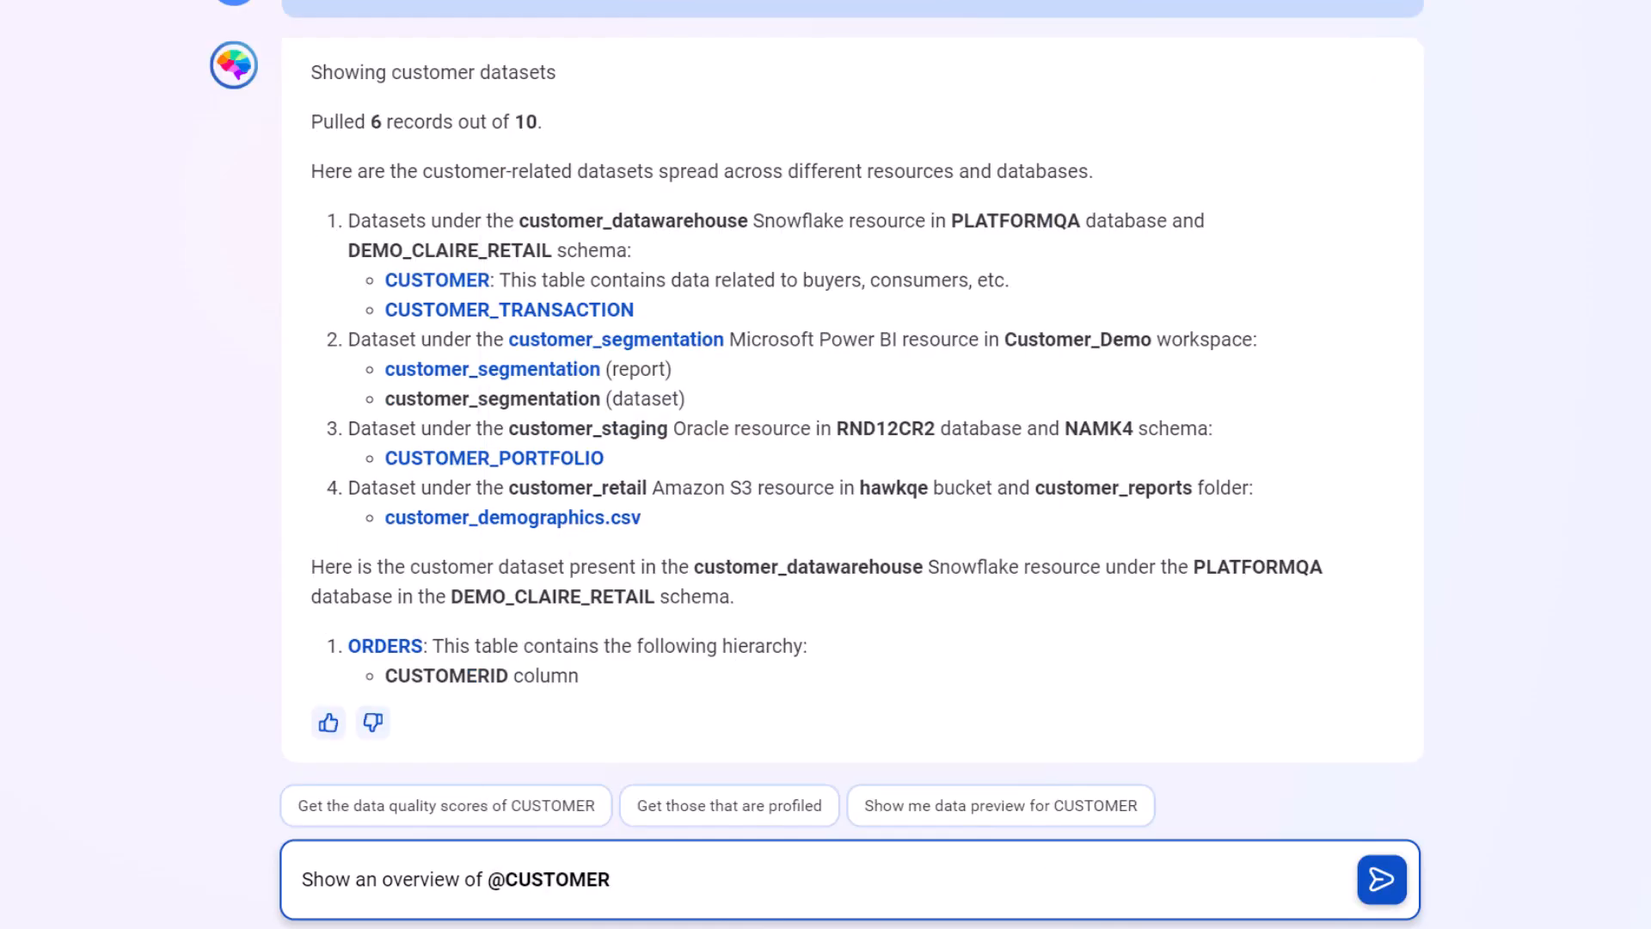
{"action": "left_click", "coordinate": [1379, 903]}
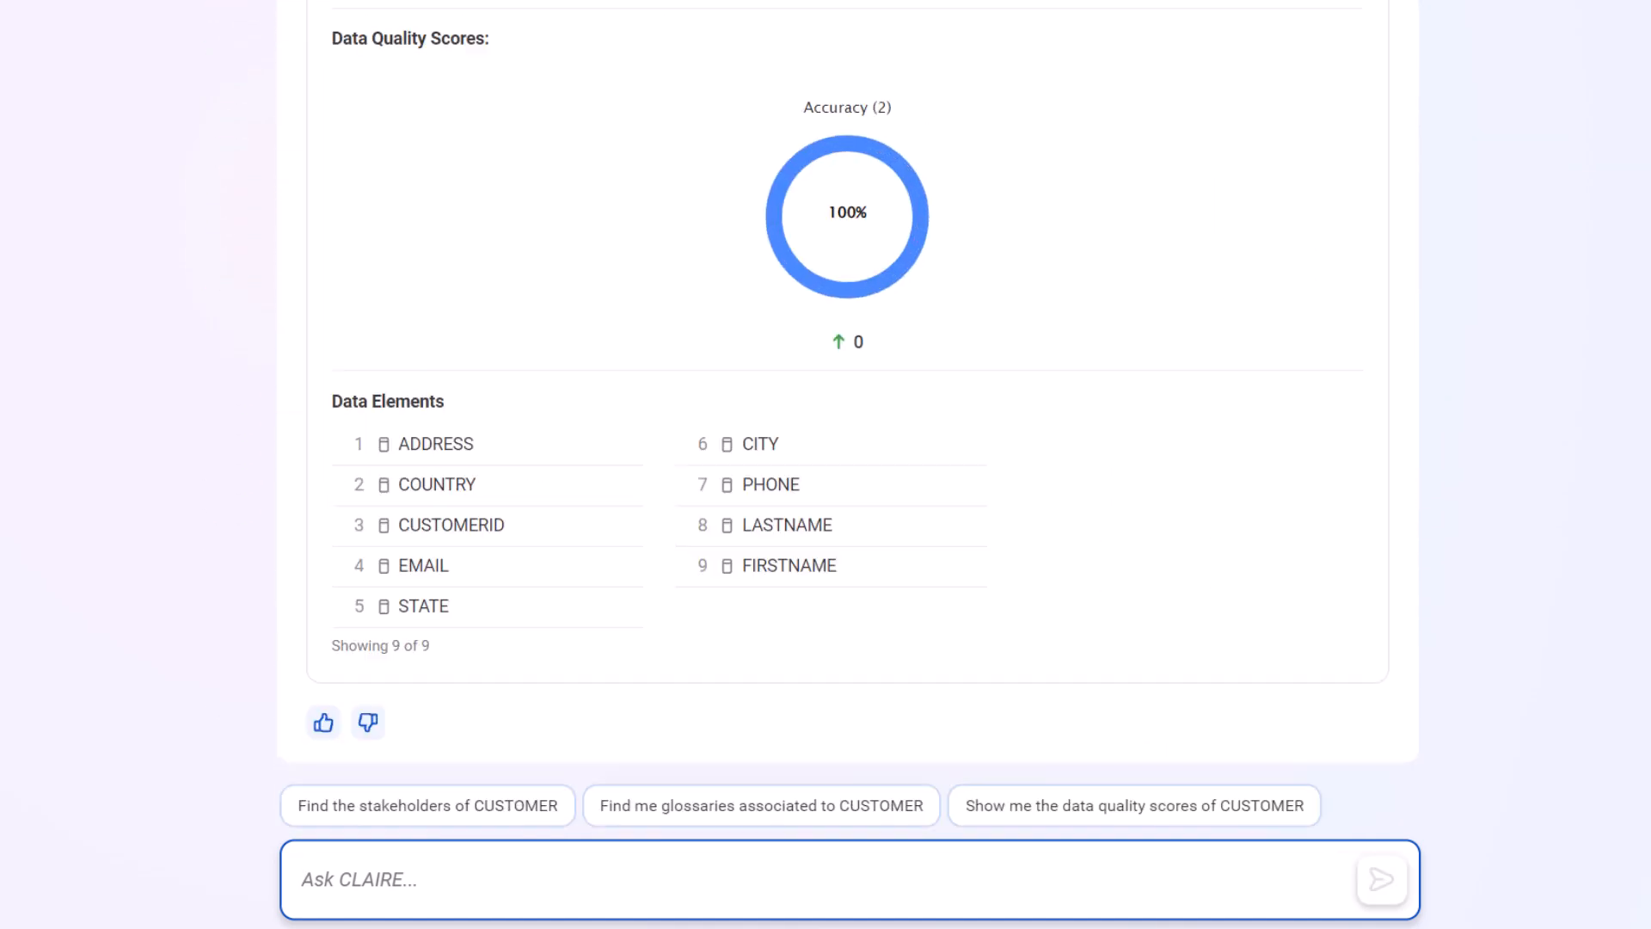
{"action": "type", "text": "What's the line"}
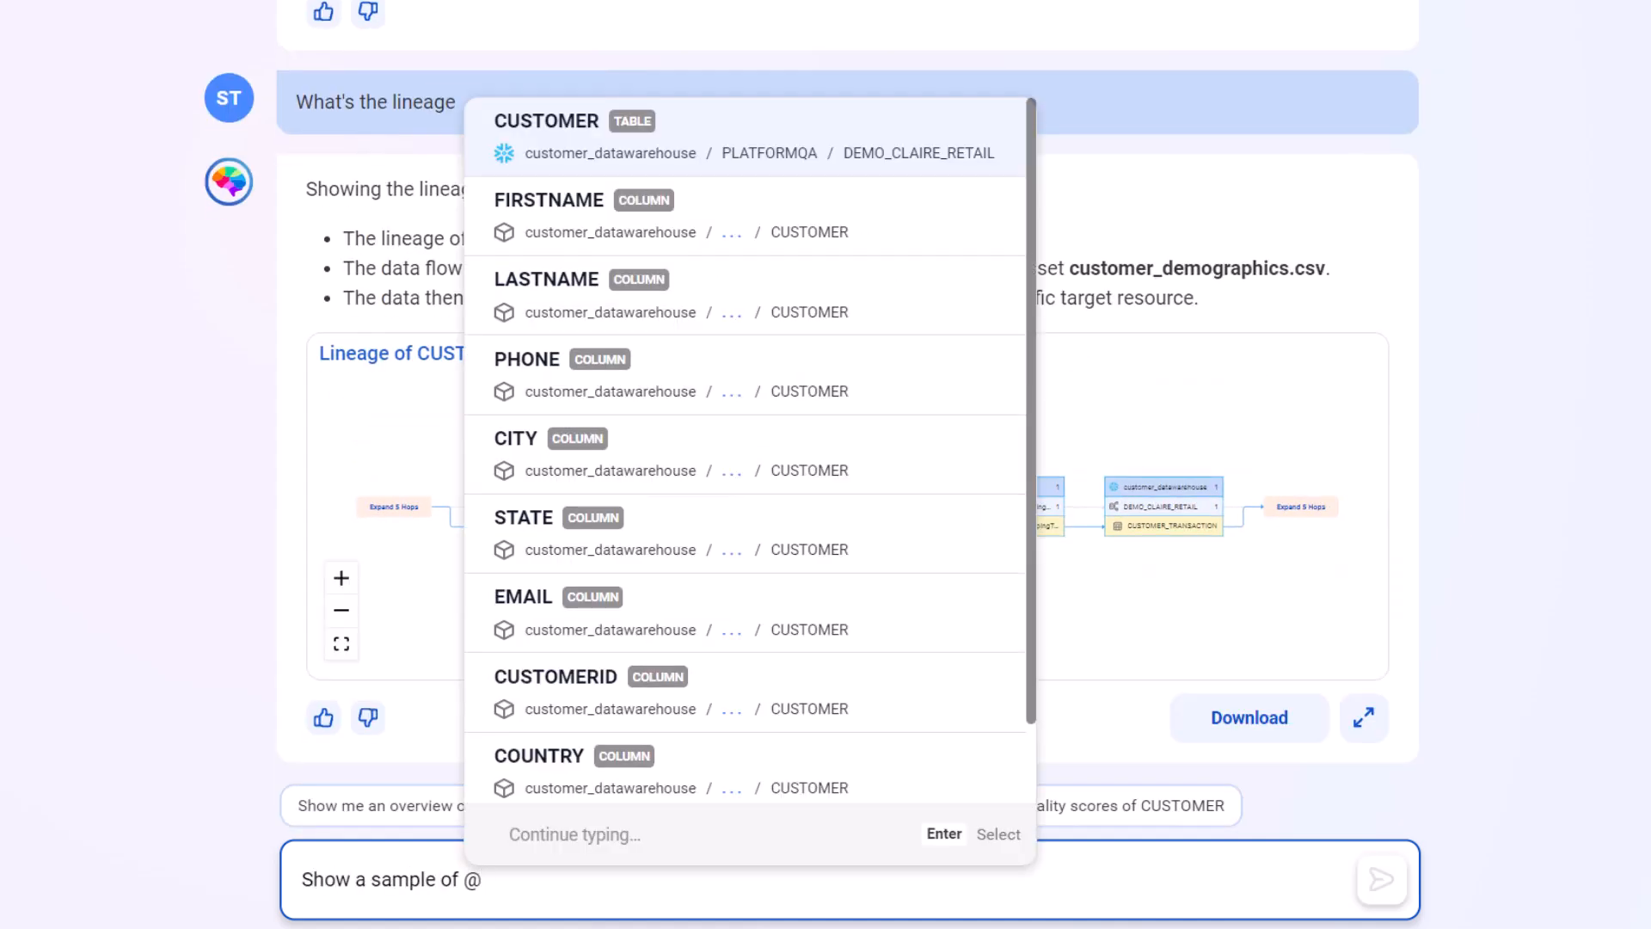
Select CUSTOMER as the dataset for the 'Show a sample of @' request.
{"action": "left_click", "coordinate": [545, 120]}
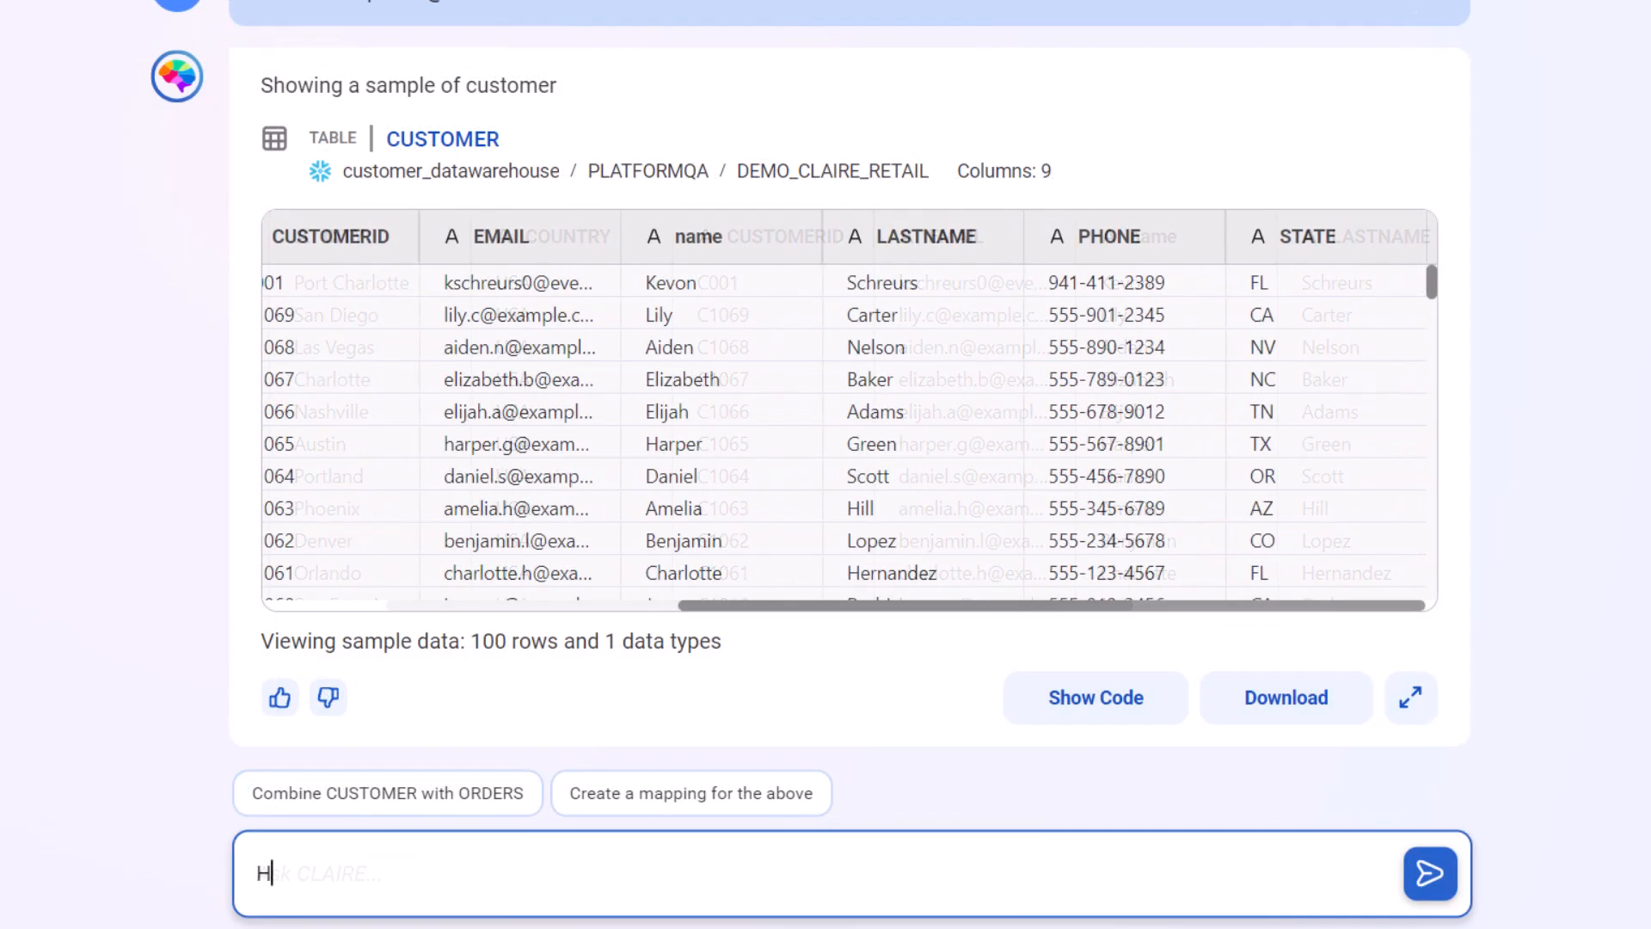
Ask how many customers there are and how many are in each state.
{"action": "type", "text": "ow many customers do I have"}
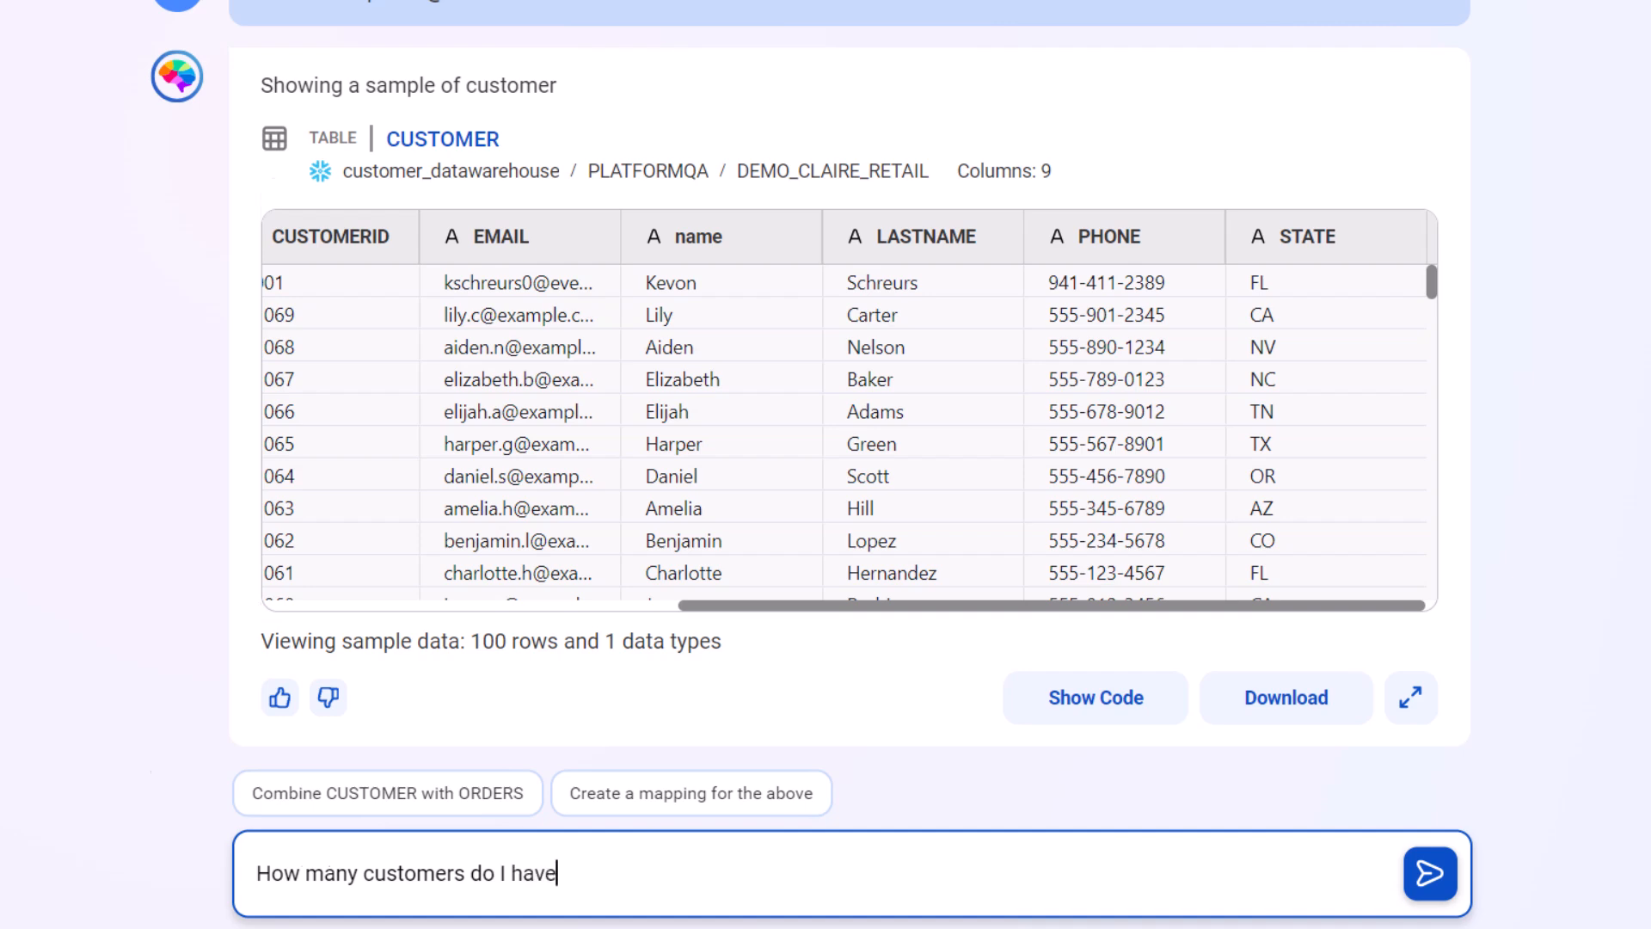
{"action": "left_click", "coordinate": [1428, 877]}
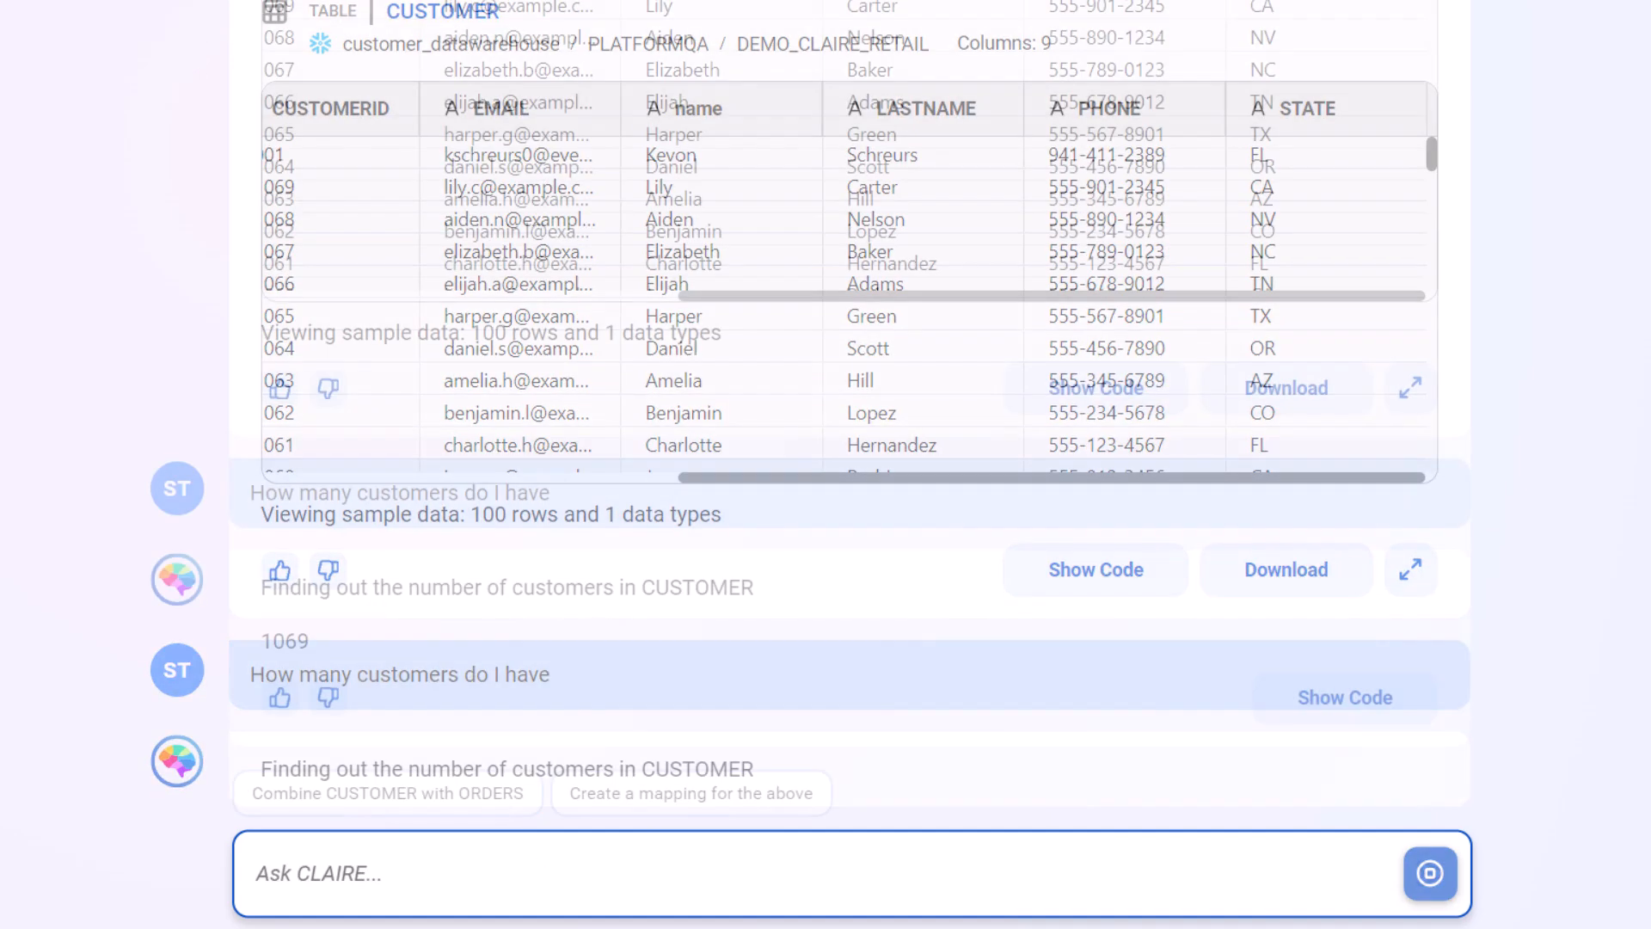
{"action": "type", "text": "How many customers are in each state?"}
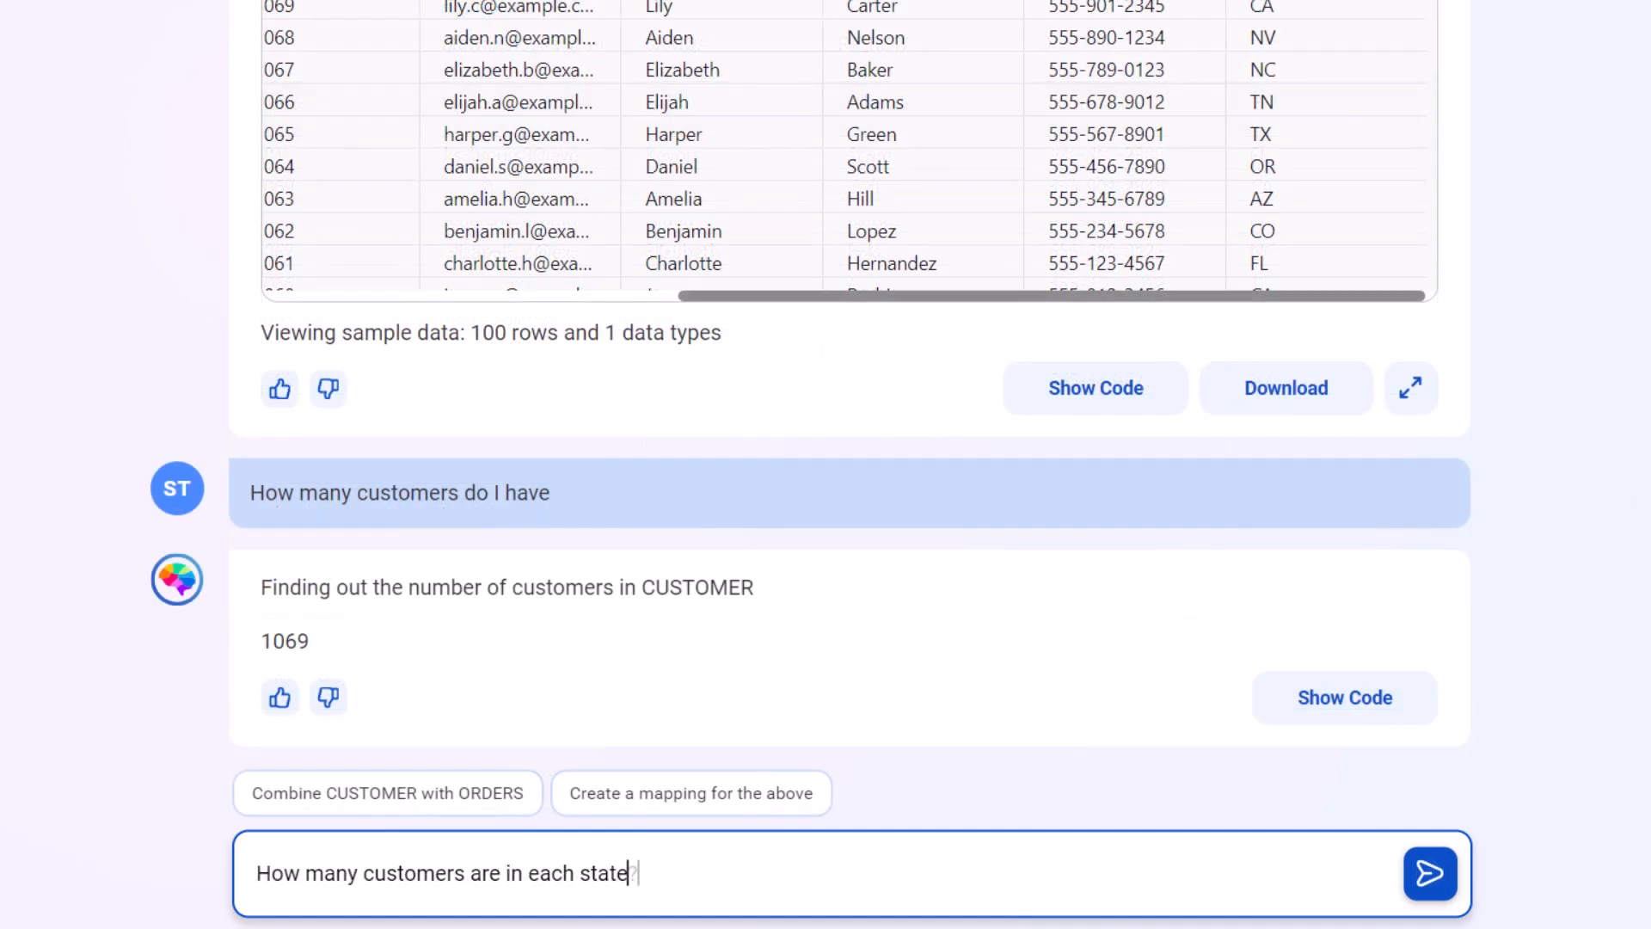
{"action": "left_click", "coordinate": [1431, 874]}
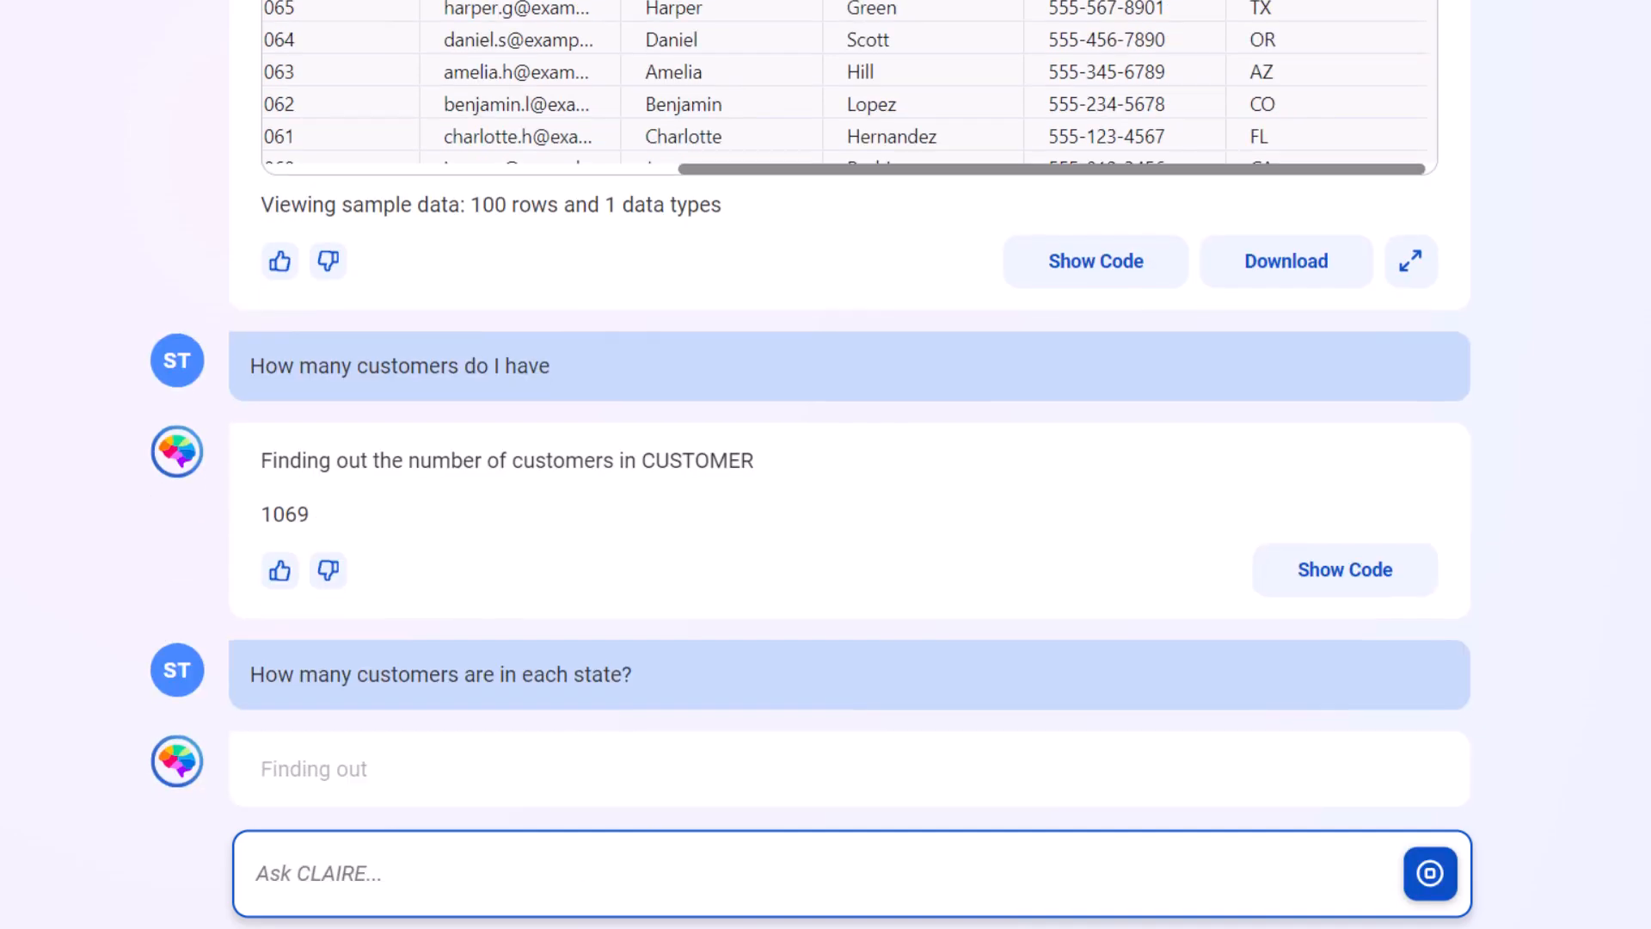
Ask which 5 states have the most customers.
{"action": "type", "text": "Which 5 s"}
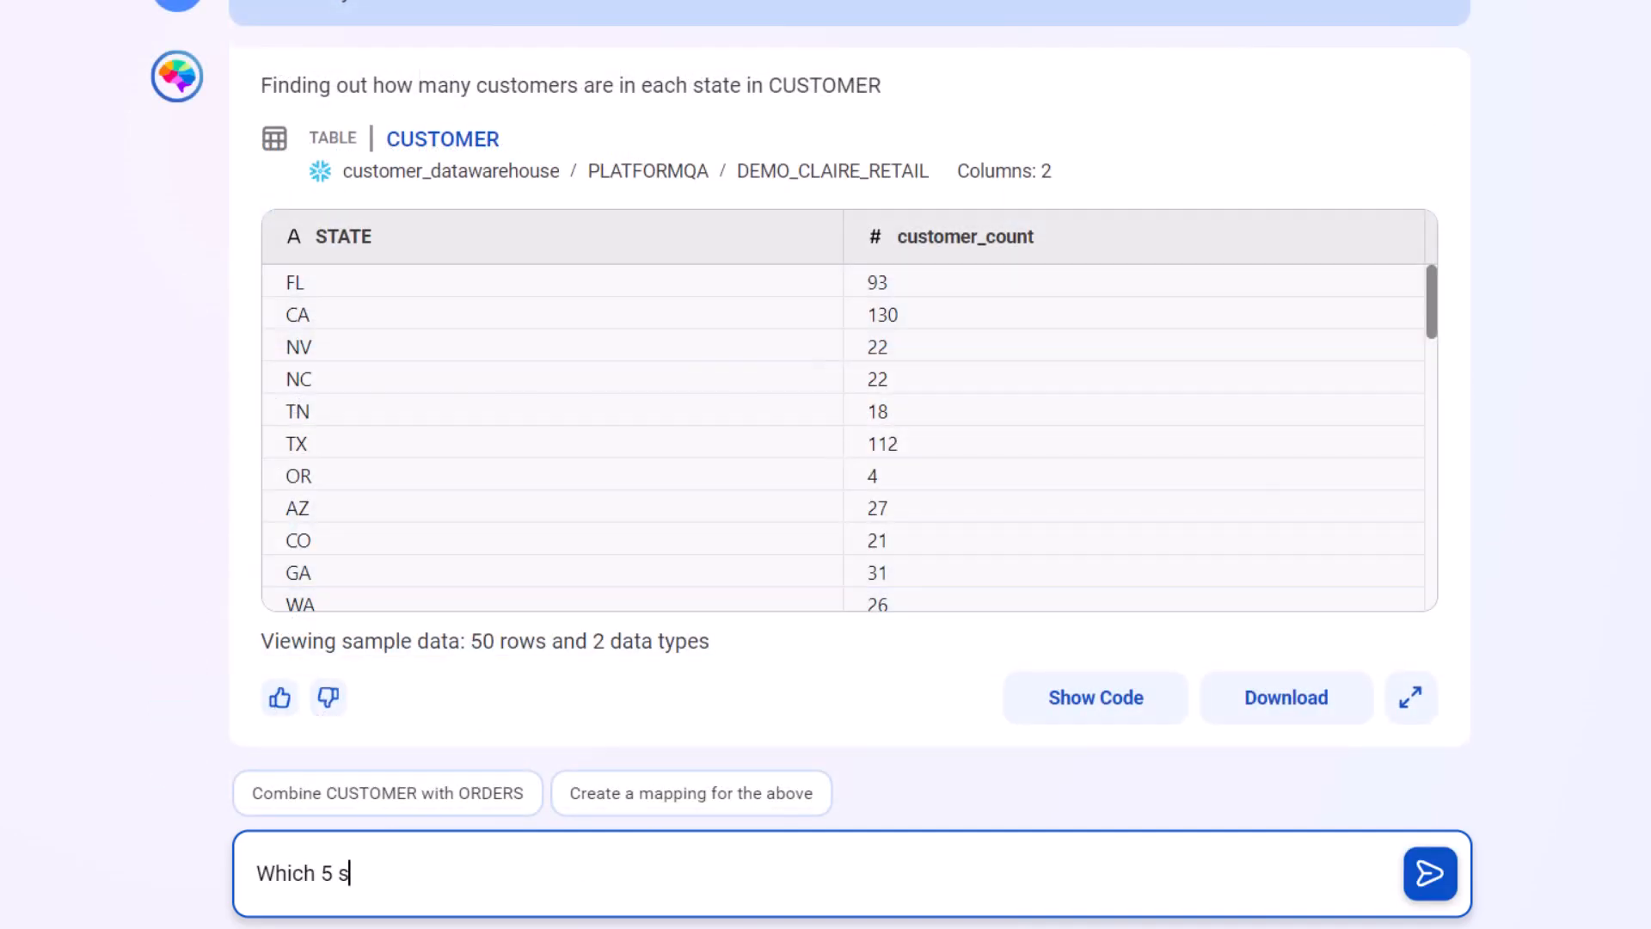
{"action": "type", "text": "tates have the most customers?"}
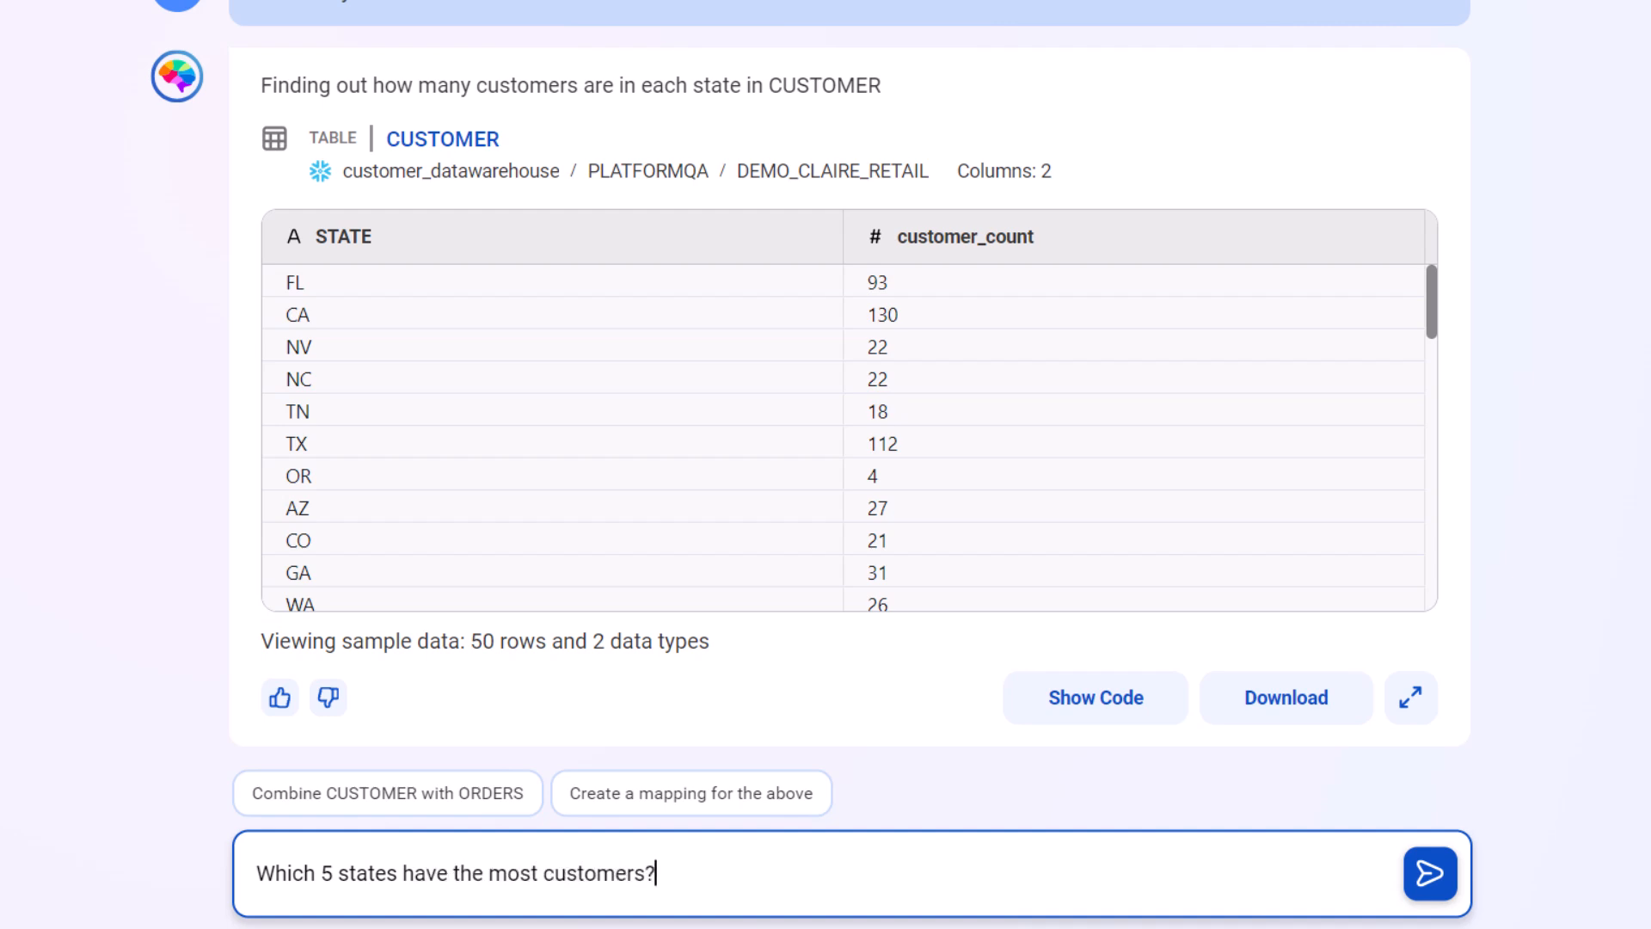
{"action": "left_click", "coordinate": [1430, 874]}
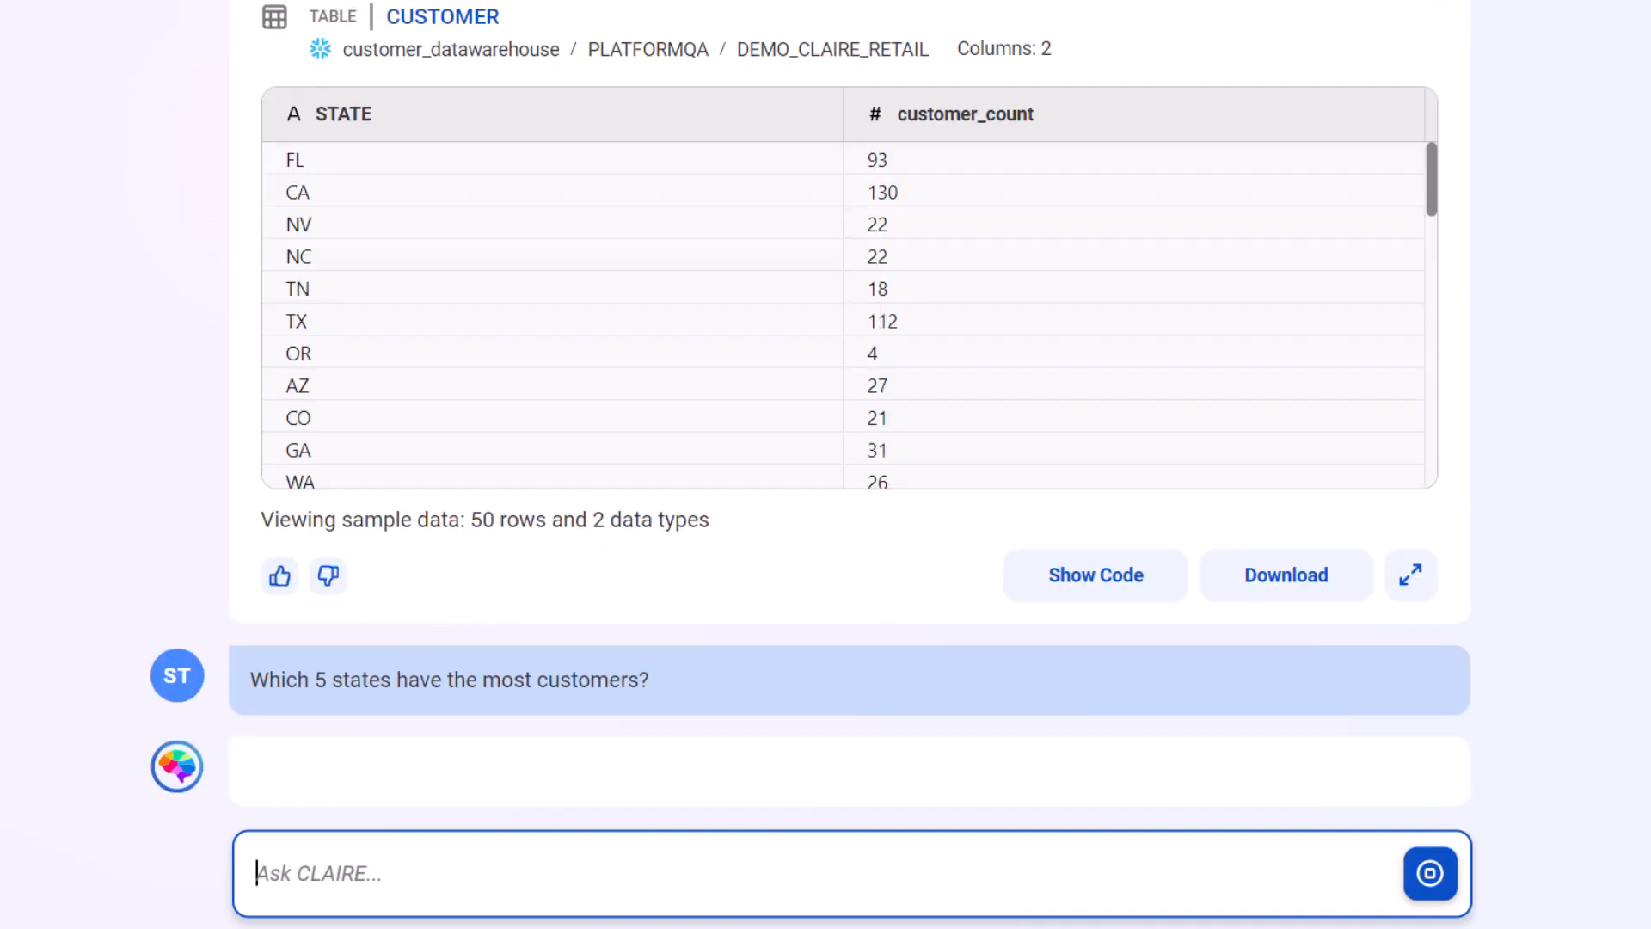
Ask for customers in ca, tx, fl, ny, va, combine CUSTOMER with ORDERS, and draft a mapping request.
{"action": "type", "text": "Show me the customer"}
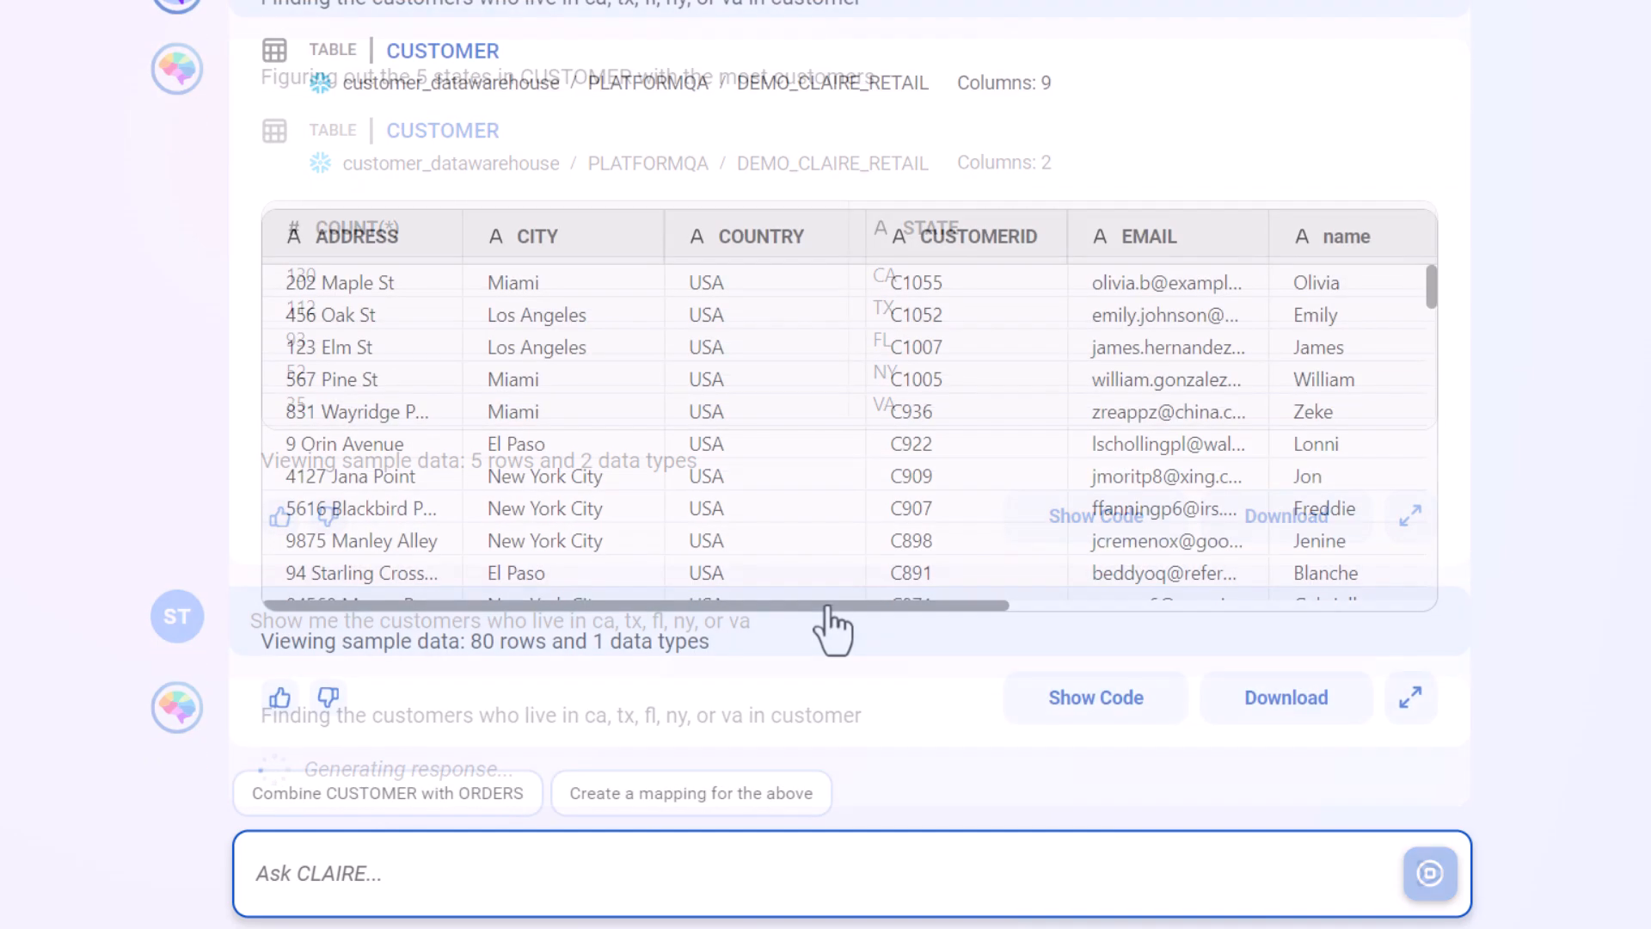
{"action": "left_click", "coordinate": [386, 793]}
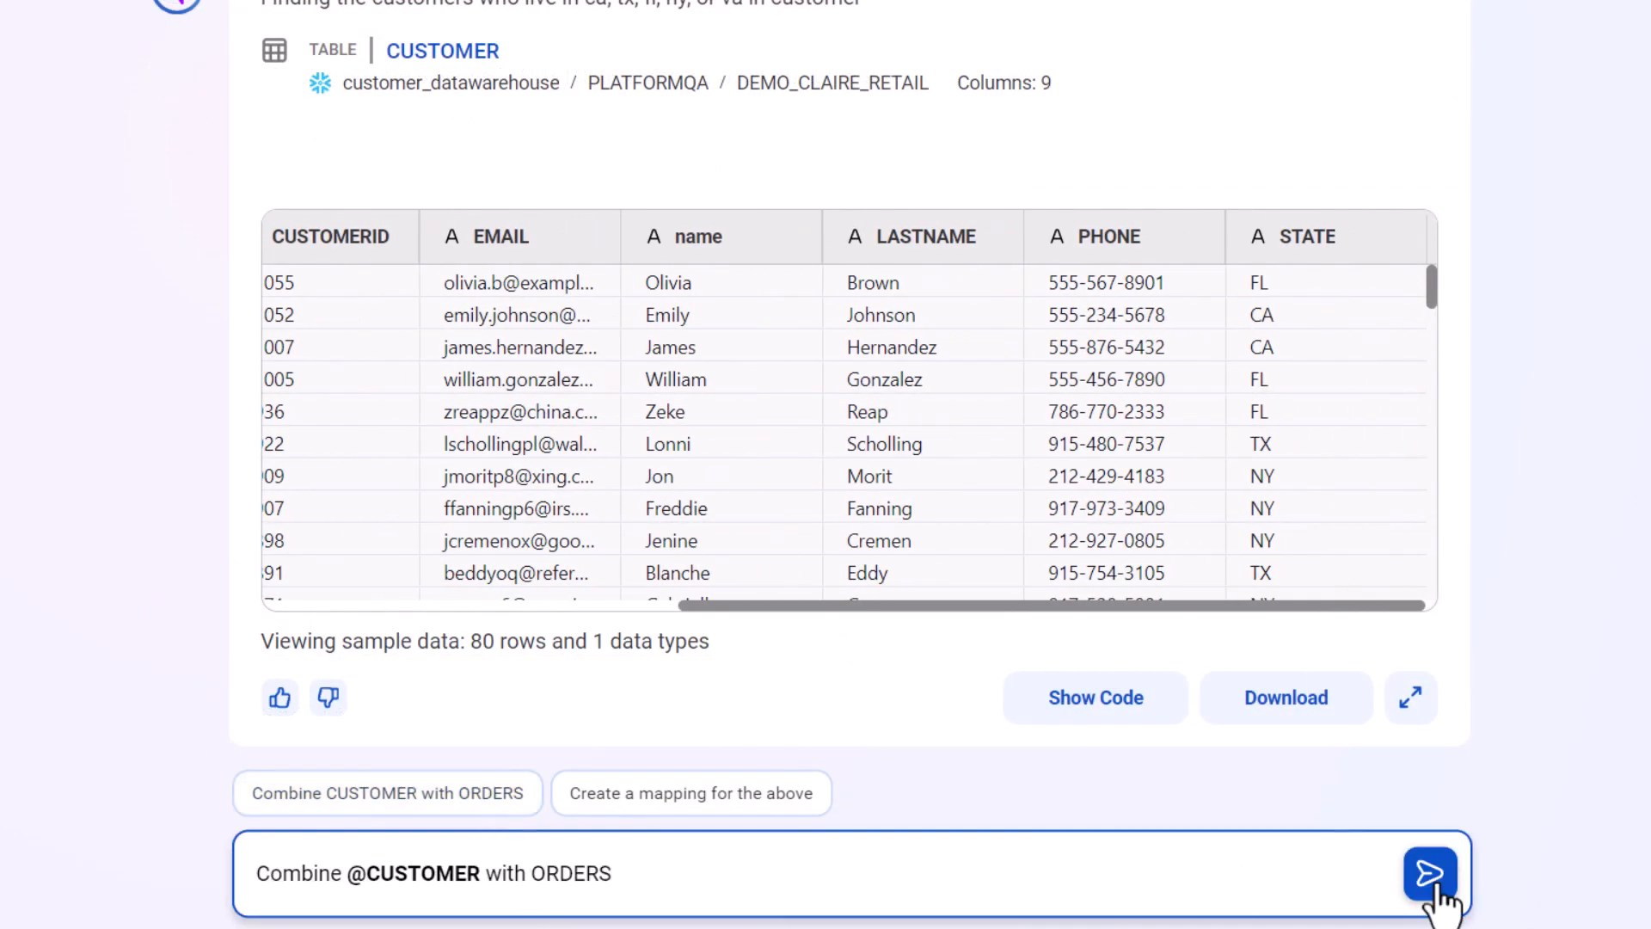
{"action": "left_click", "coordinate": [1431, 874]}
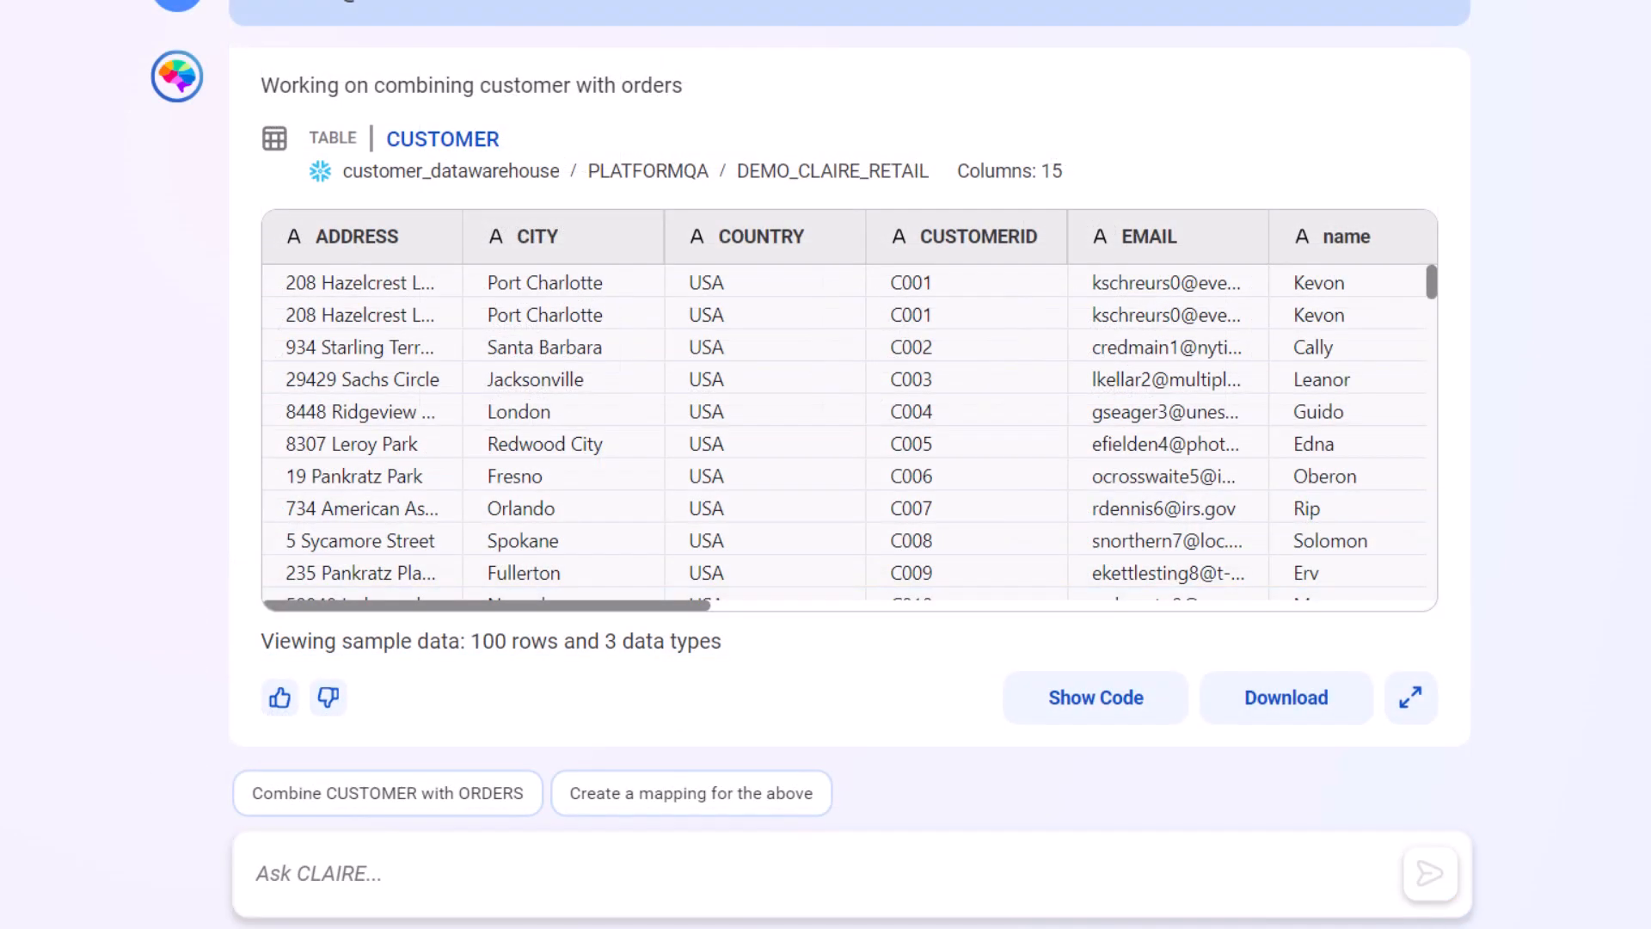
{"action": "left_click", "coordinate": [691, 792]}
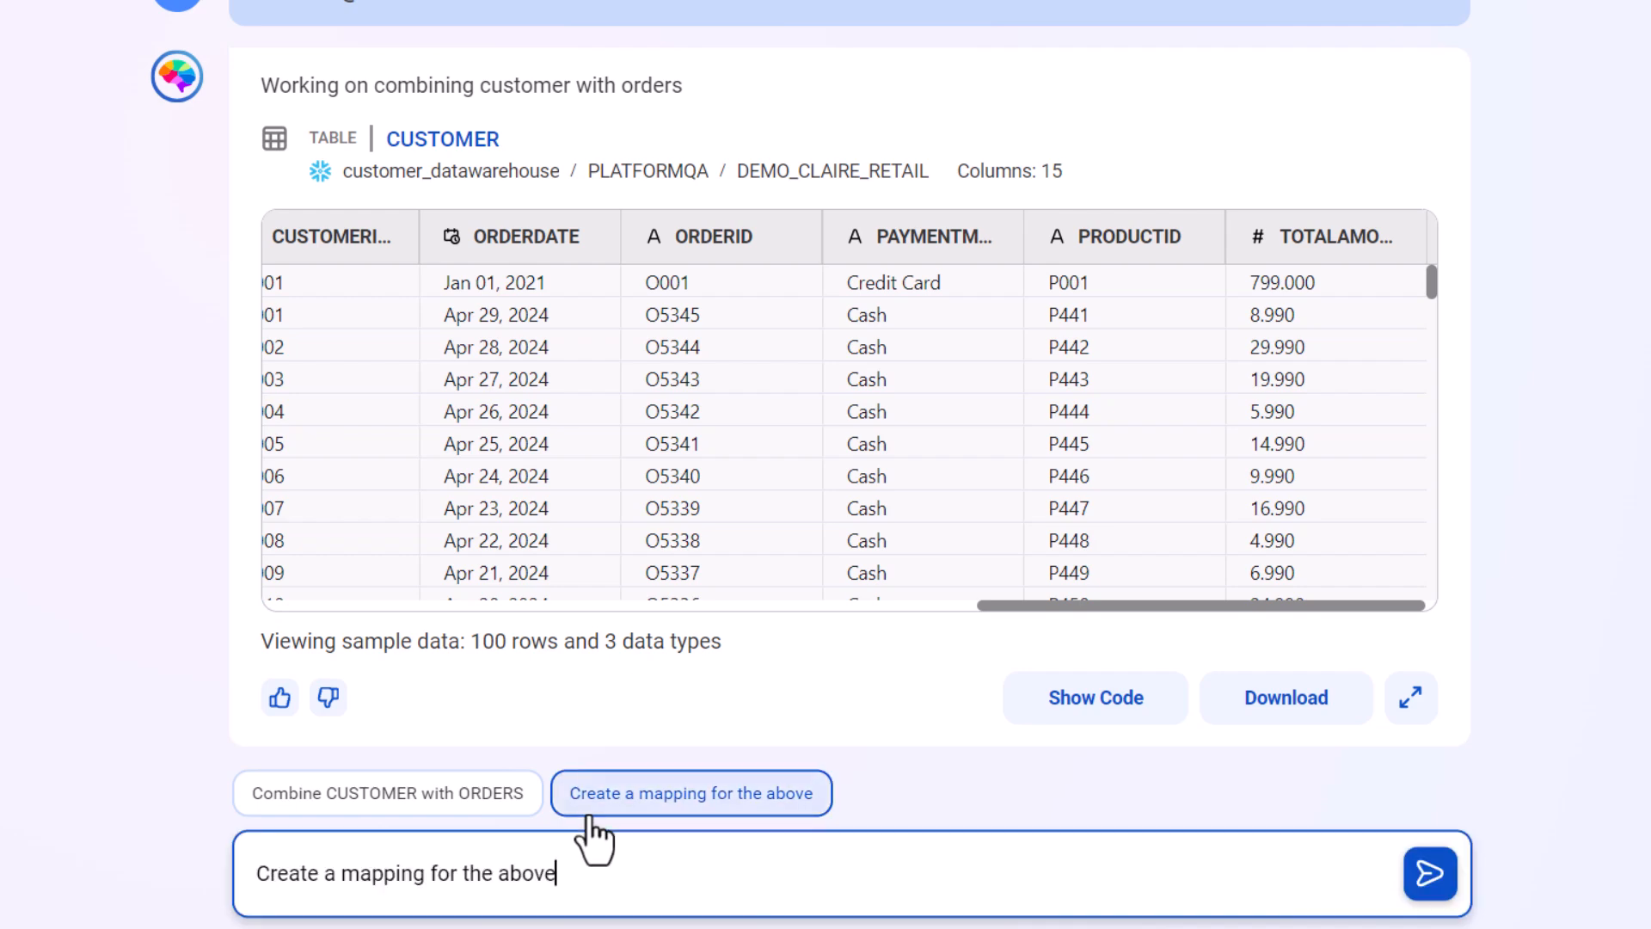
Generate the customer-orders mapping, like the response and comment 'Just what I needed'.
{"action": "left_click", "coordinate": [1428, 875]}
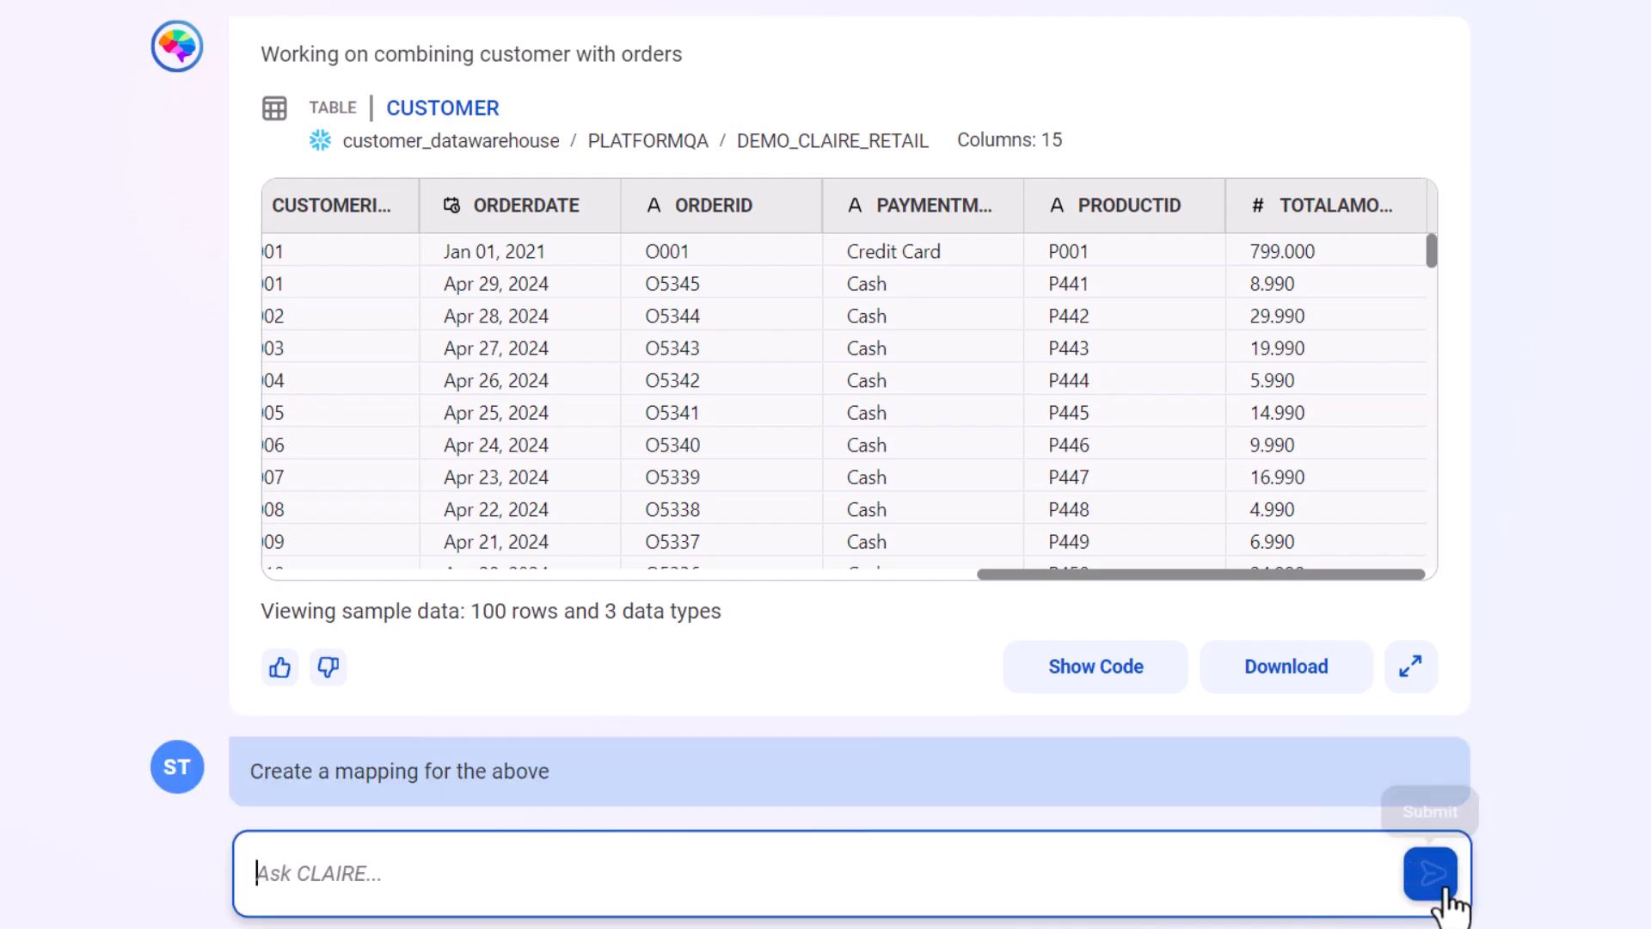
{"action": "left_click", "coordinate": [1431, 873]}
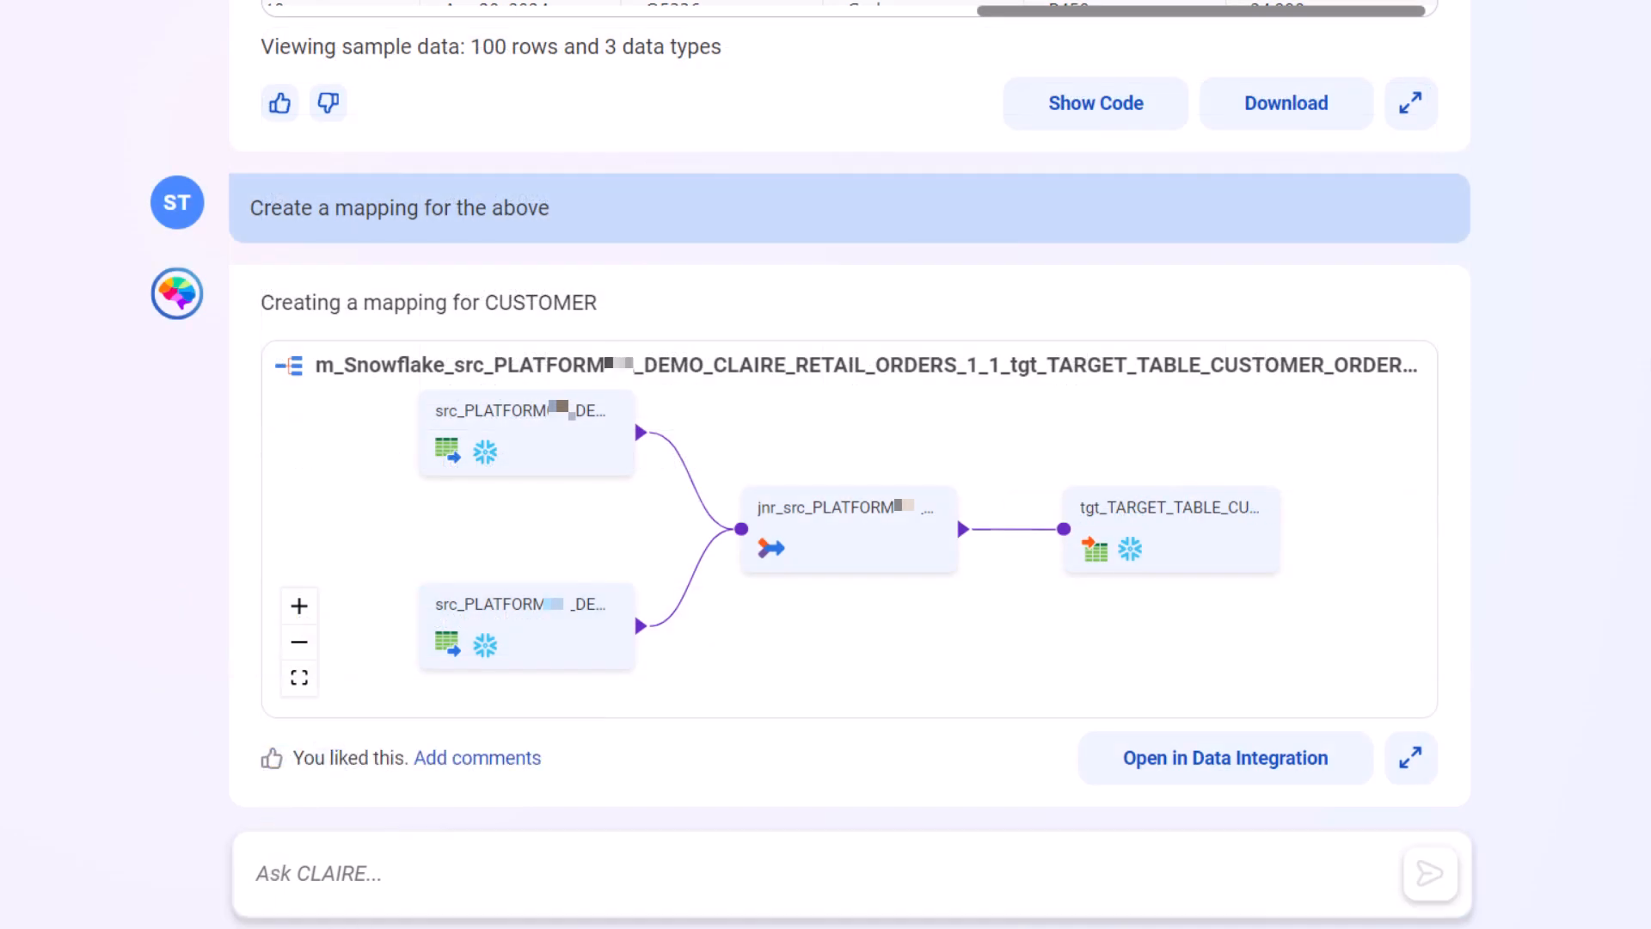
{"action": "left_click", "coordinate": [478, 757]}
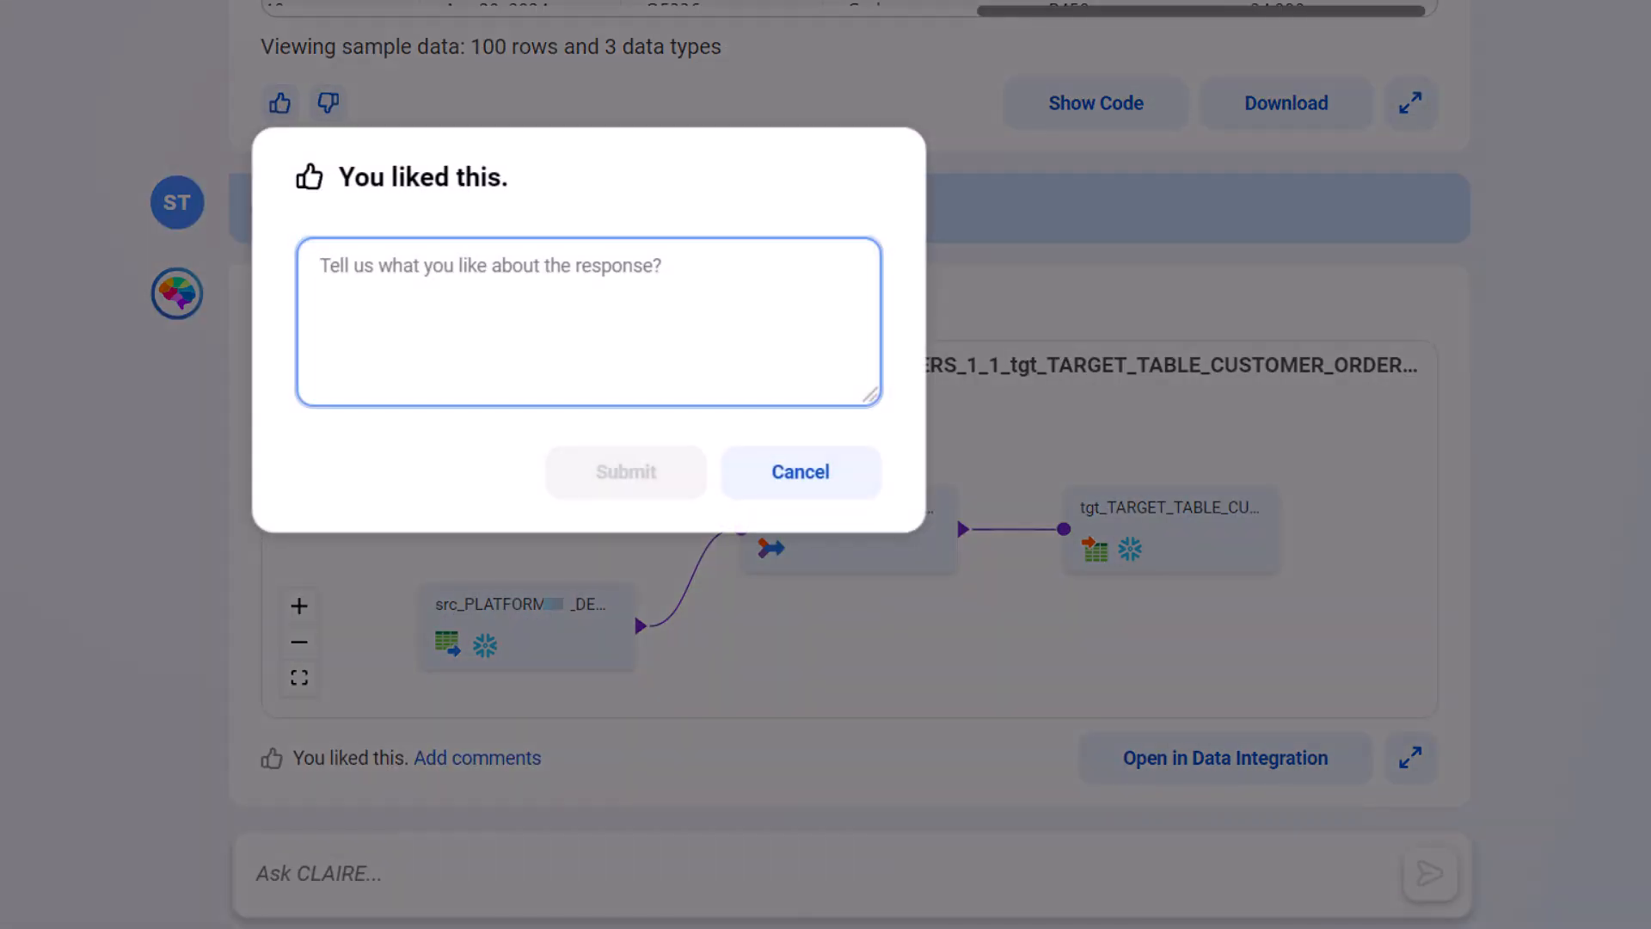
{"action": "type", "text": "Just what I needed"}
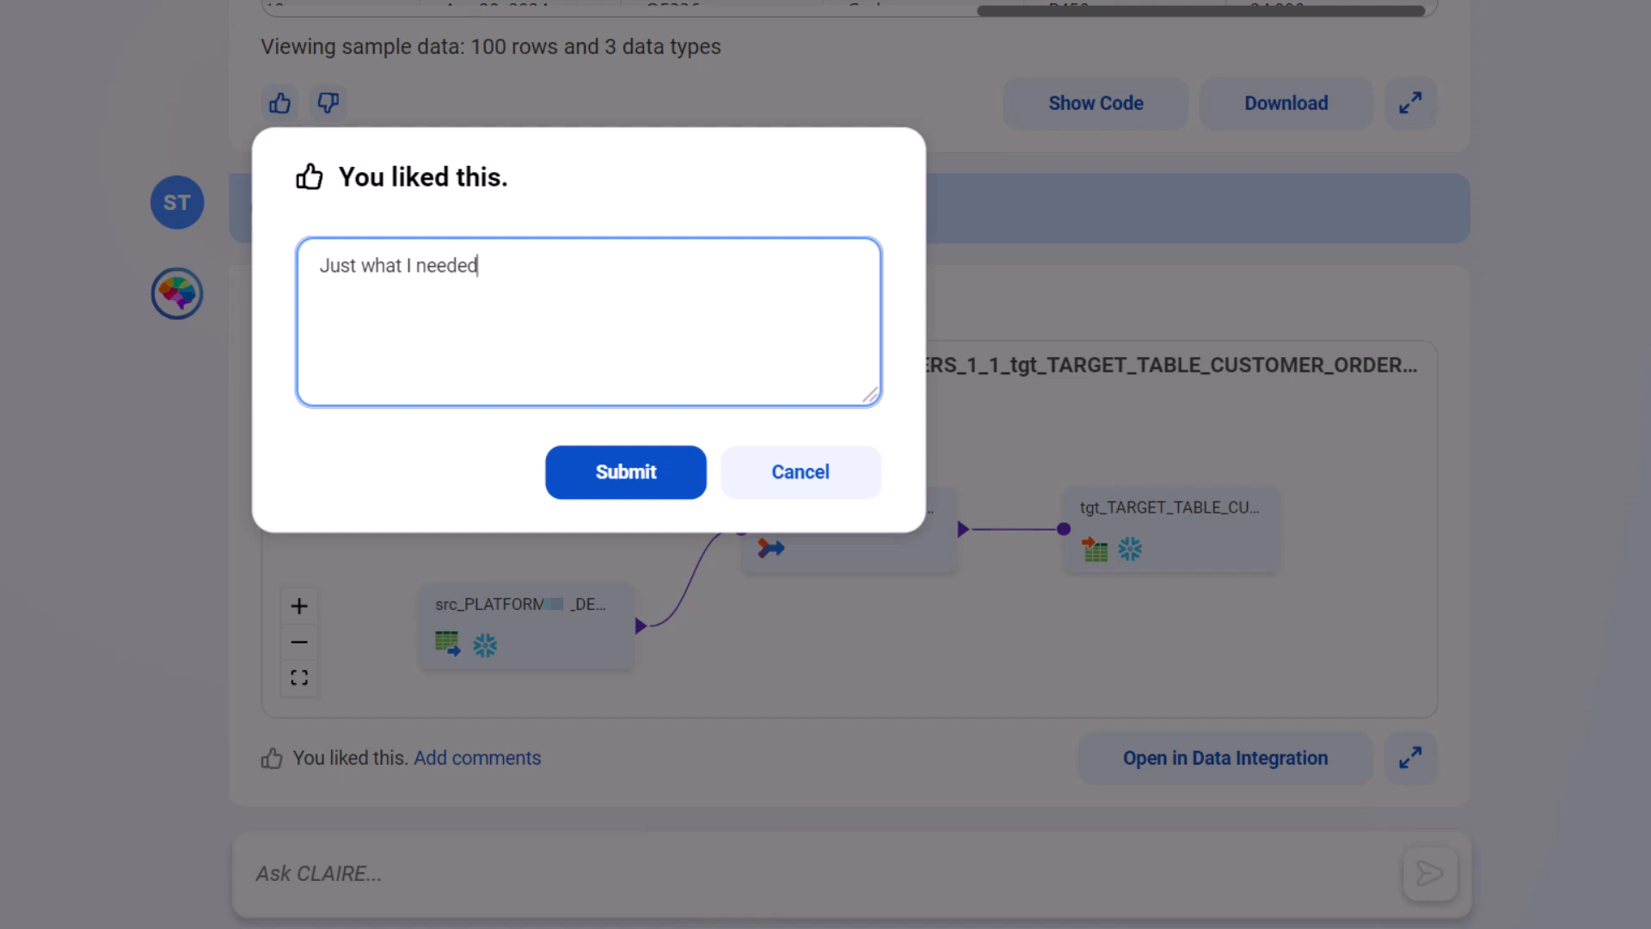